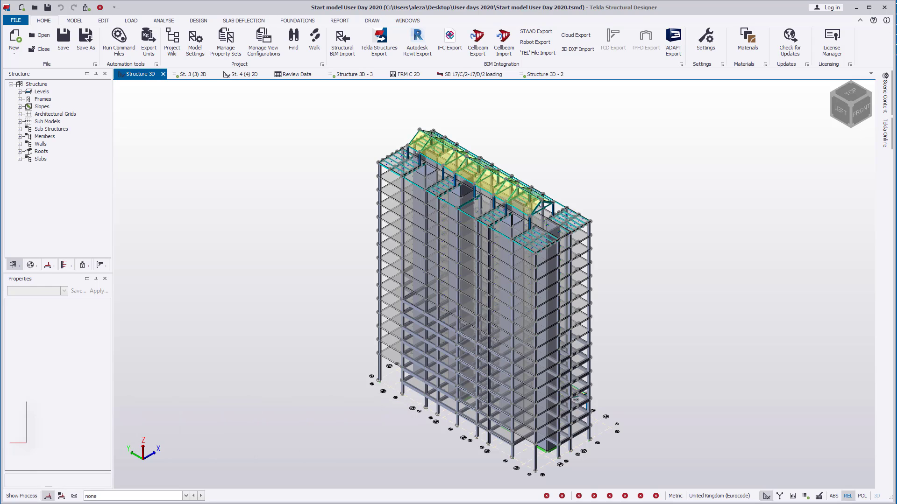
Find beam 1B63 by name and select it so the view zooms to it with its properties
click(479, 302)
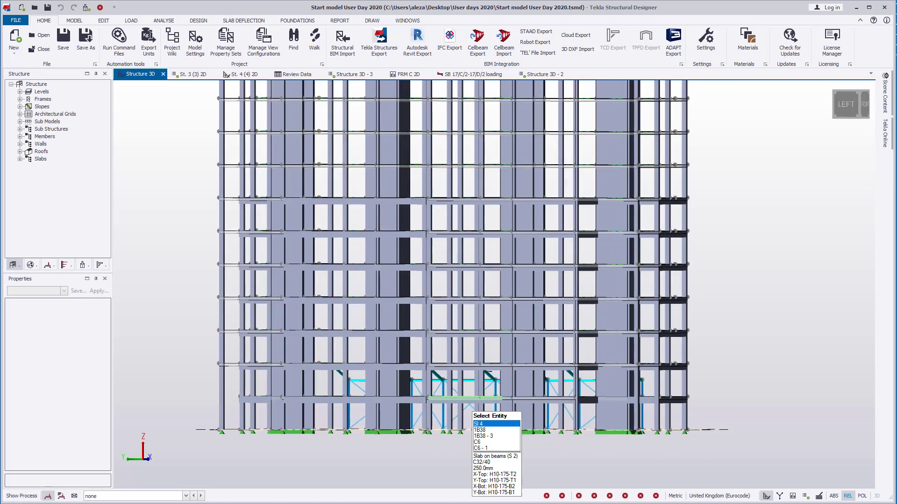
click(293, 41)
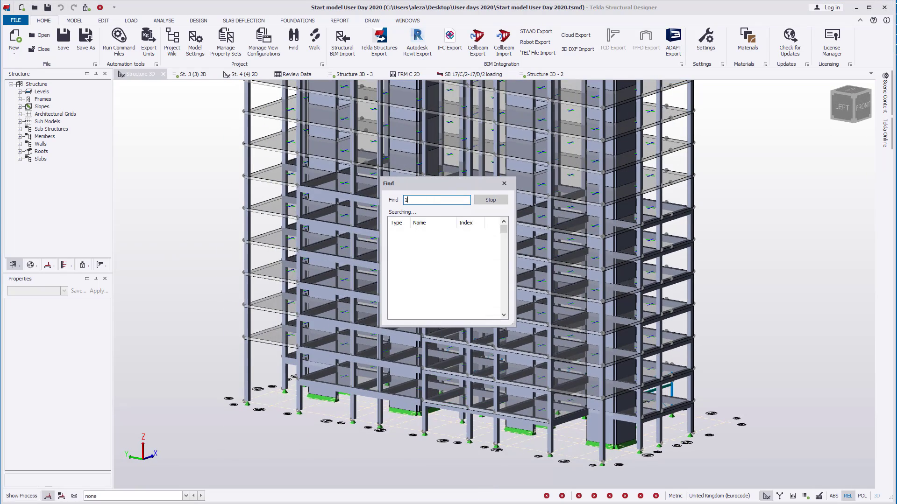
text(1b63)
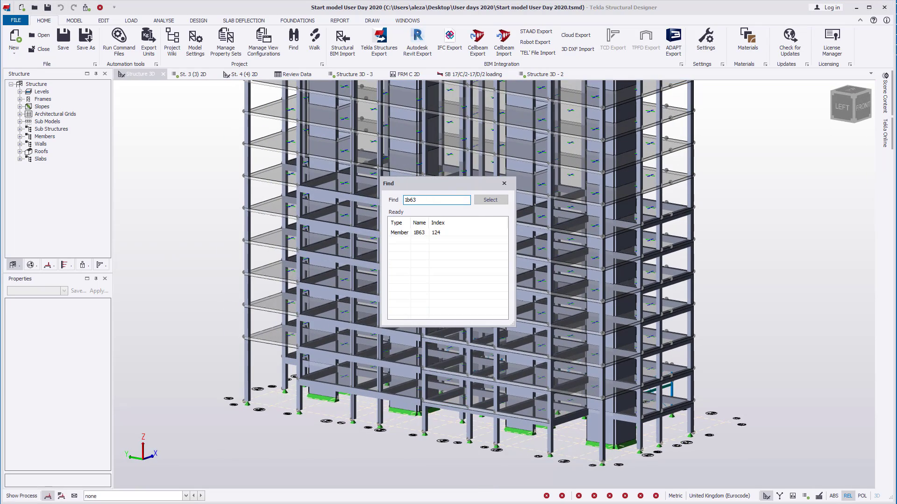
click(488, 200)
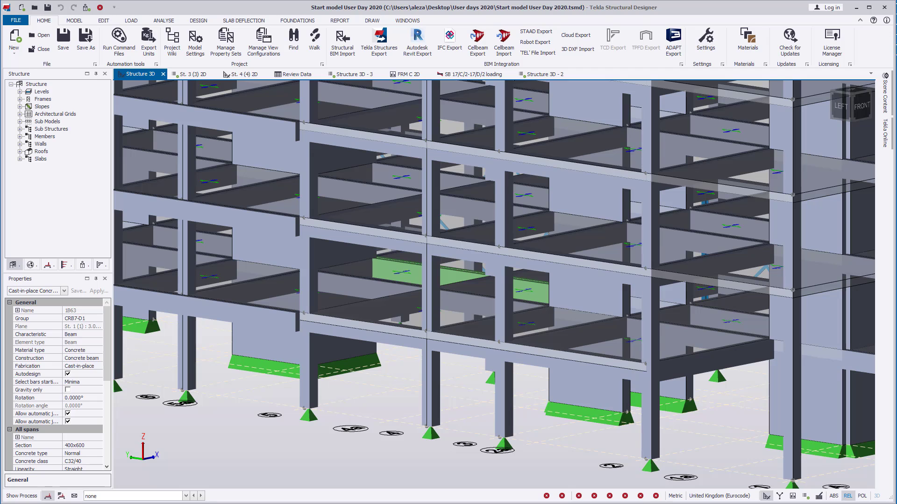
click(293, 40)
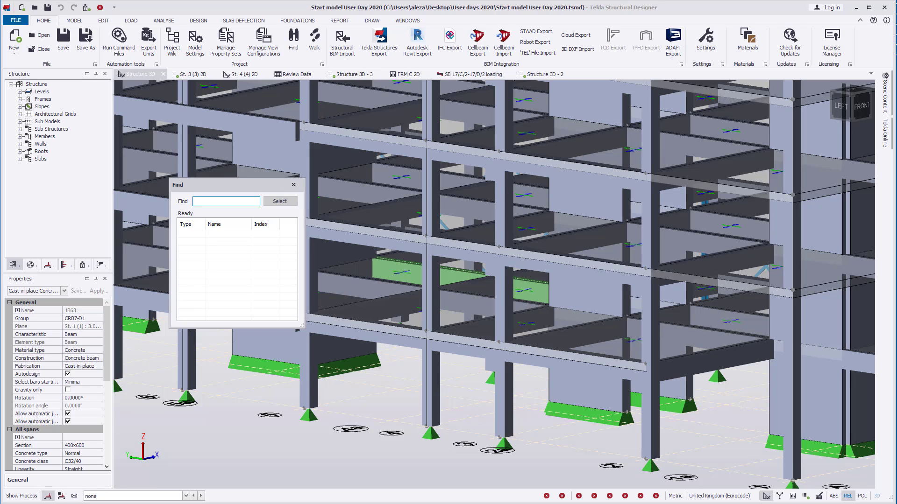
click(226, 201)
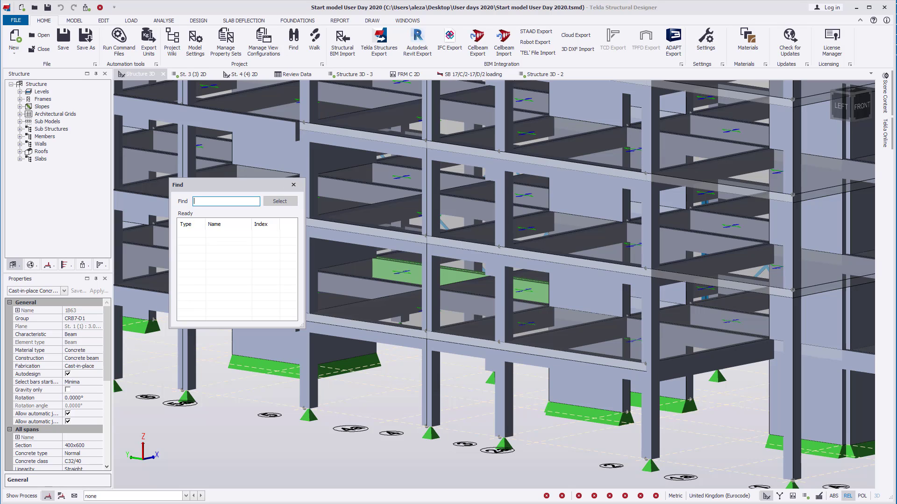
click(225, 201)
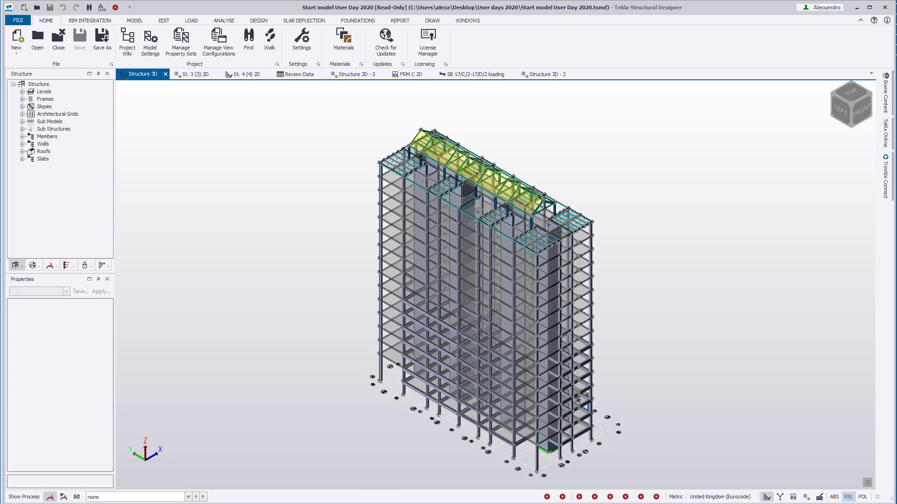
Find 1B63 again with Ghost unselected and Cutting plane ticked, isolating the beam
click(249, 40)
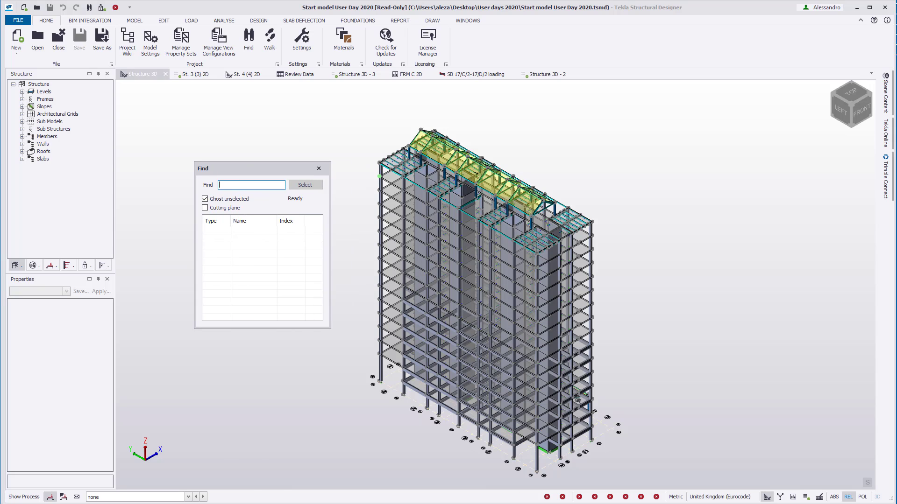
text(1b63)
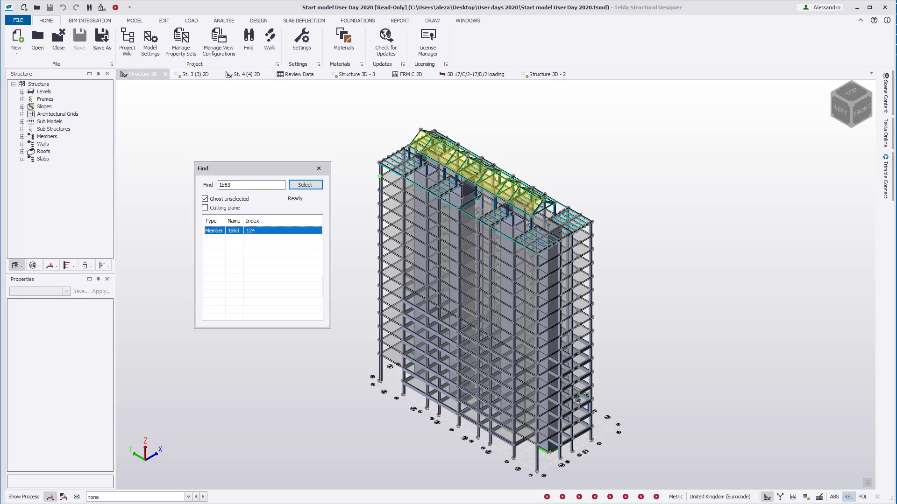
click(305, 184)
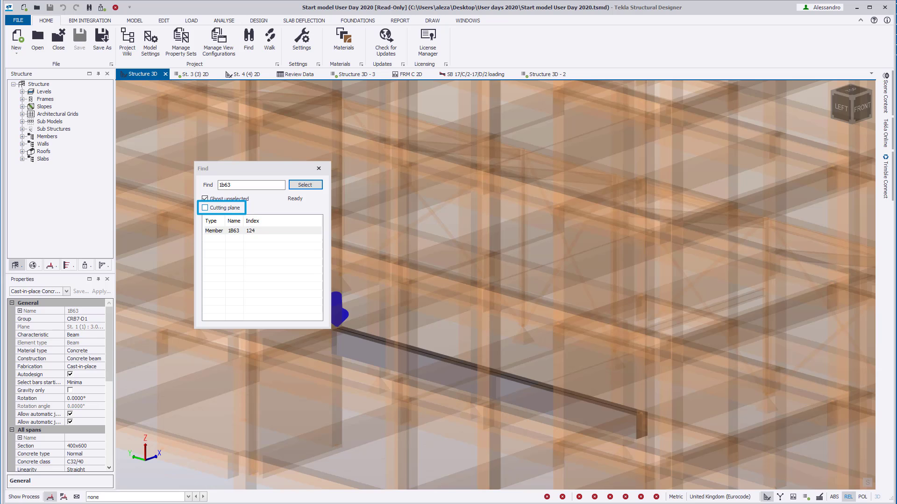
click(206, 207)
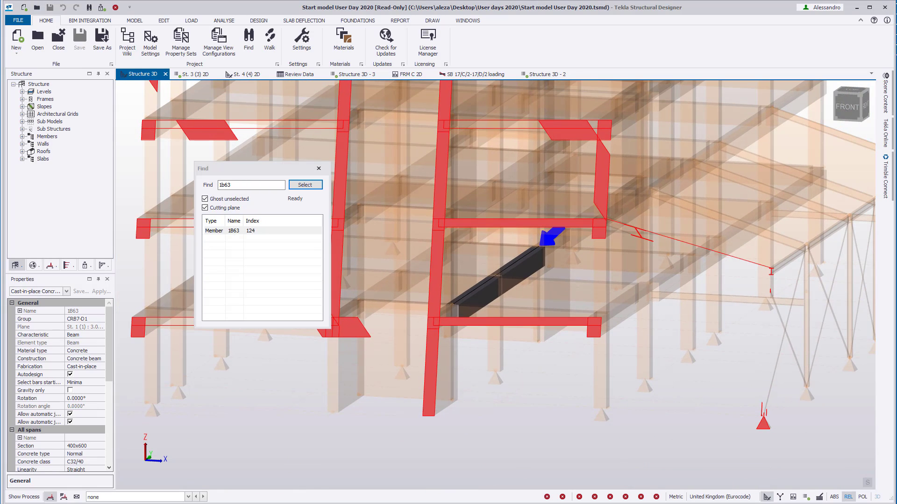
click(206, 198)
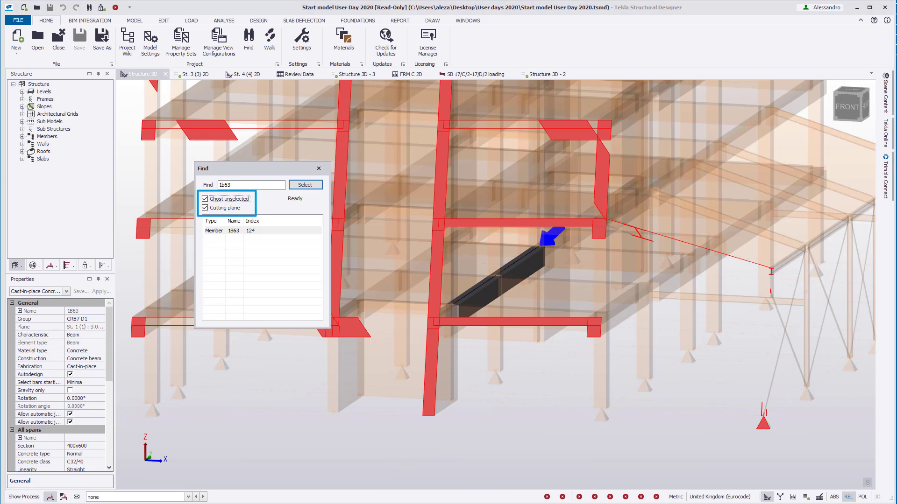
click(206, 207)
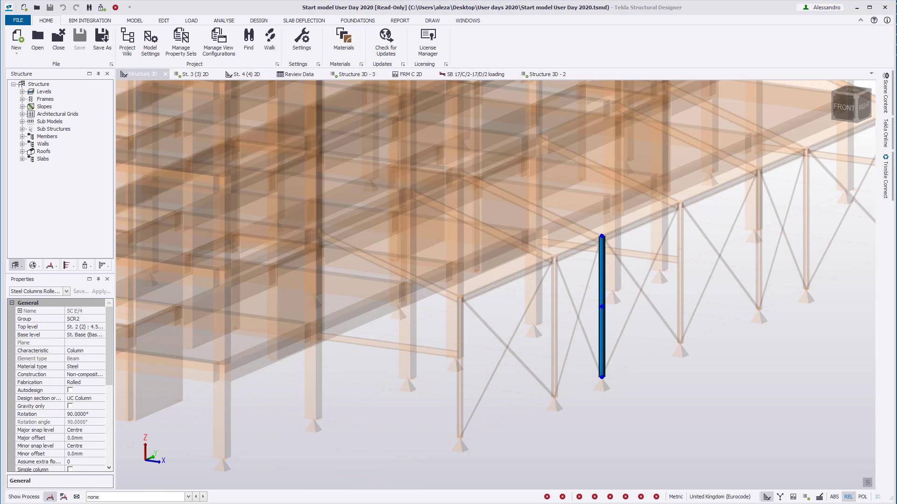
Pick the crossed steel brace pair from the Select Entity list at the brace intersection
click(680, 271)
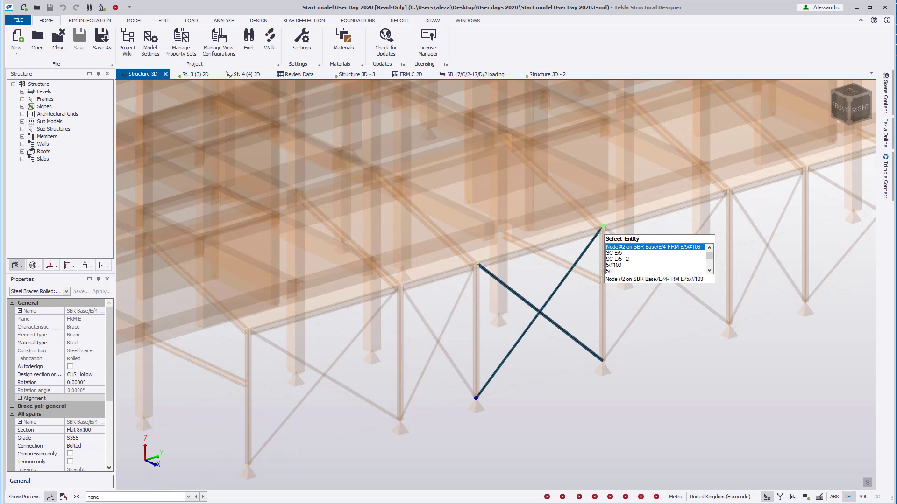
click(653, 246)
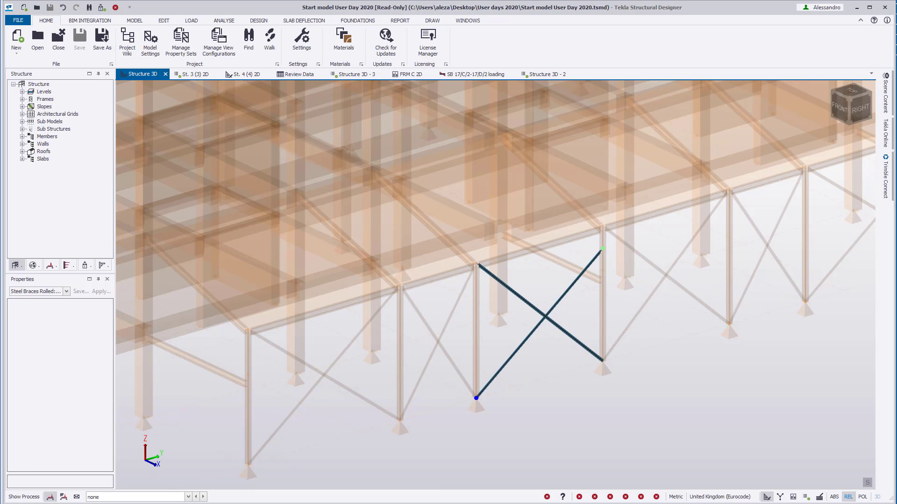
click(541, 312)
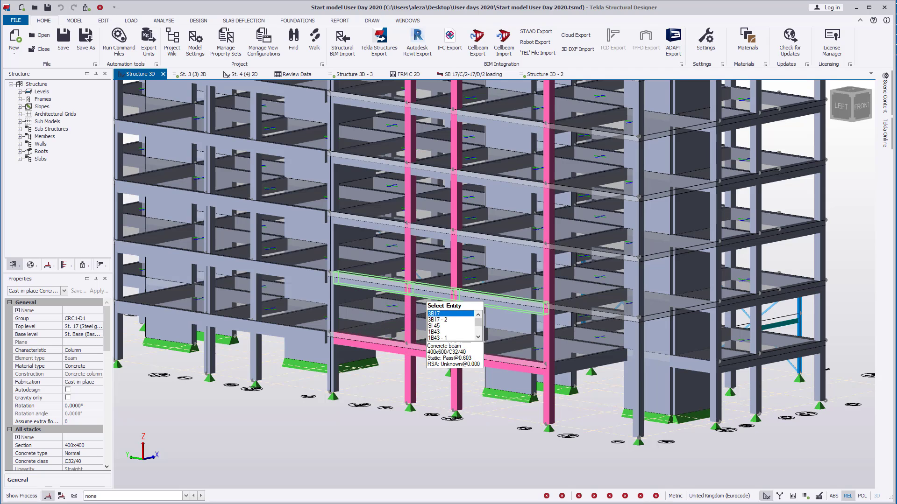
Add beam 1B17 and other frame members to the selection, then pick slab S2
click(449, 314)
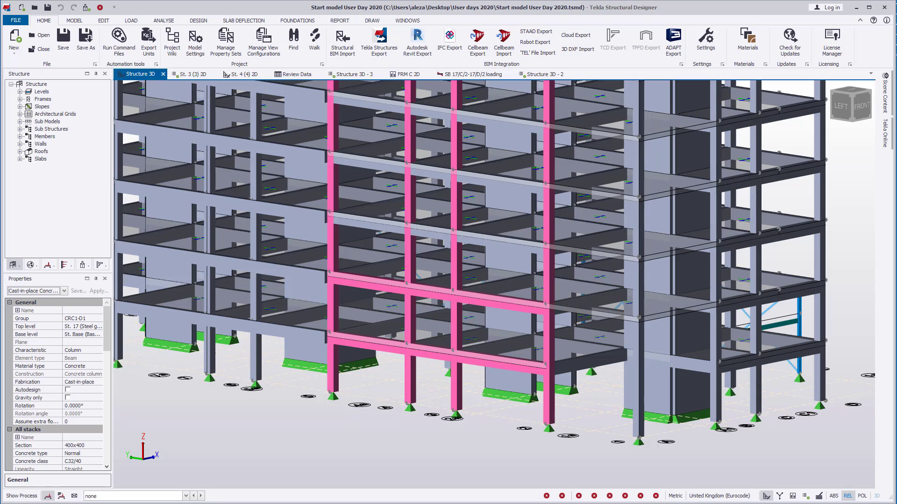
click(63, 291)
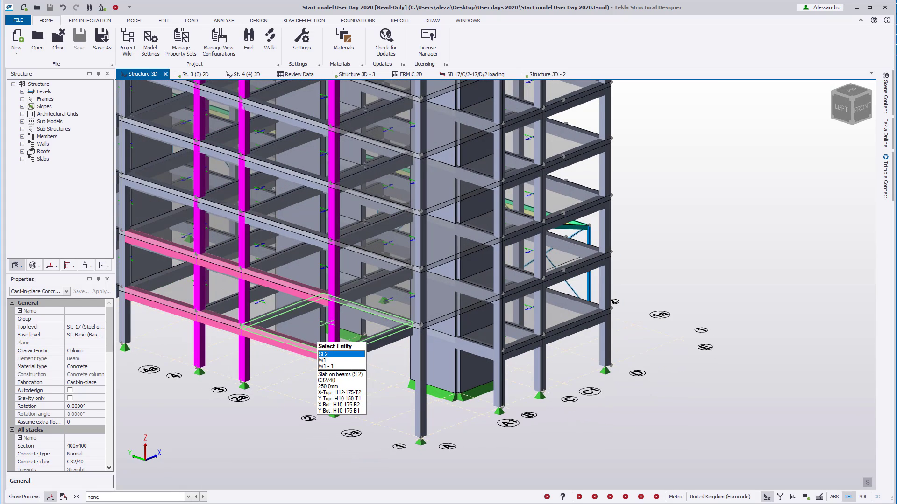
click(324, 354)
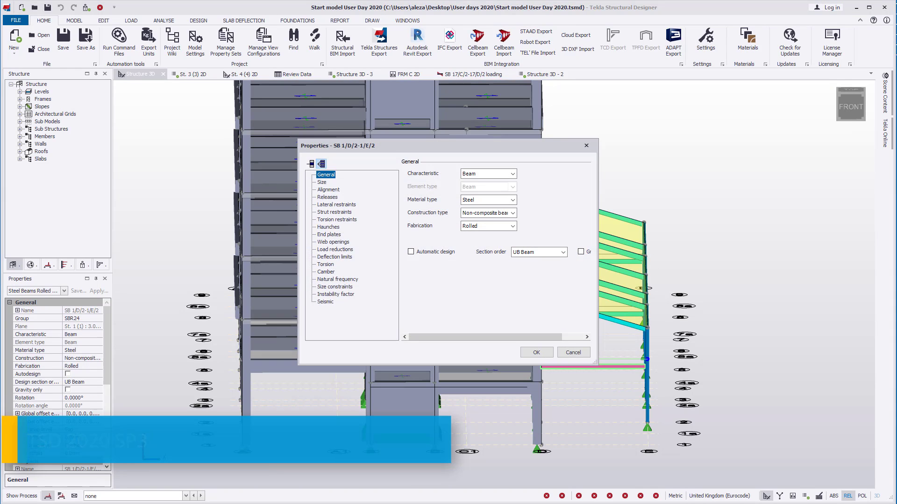
In Releases, change Fixity end 1 of beam SB 1/D/2-1/E/2 from Pin to Fully fixed
click(327, 197)
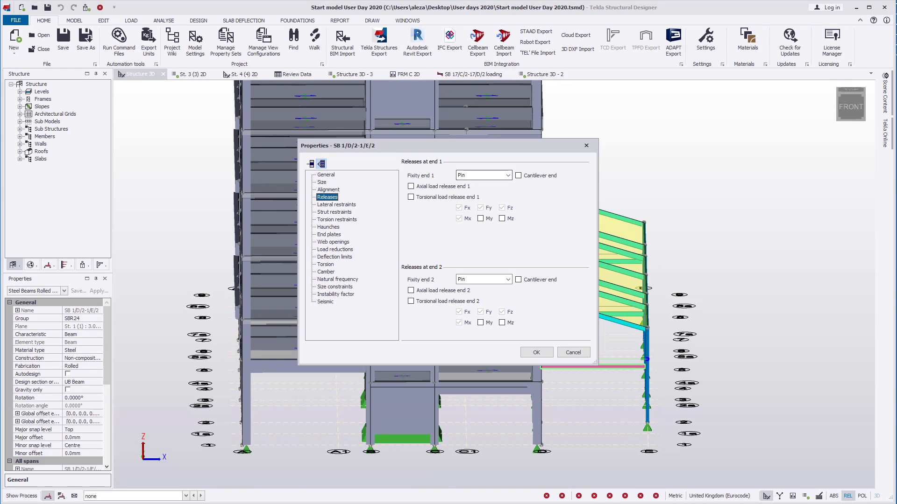
click(483, 175)
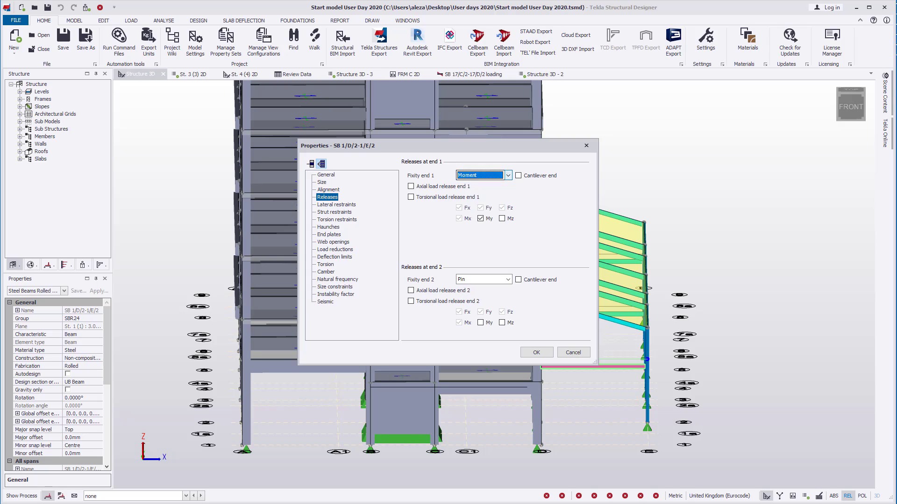
click(506, 175)
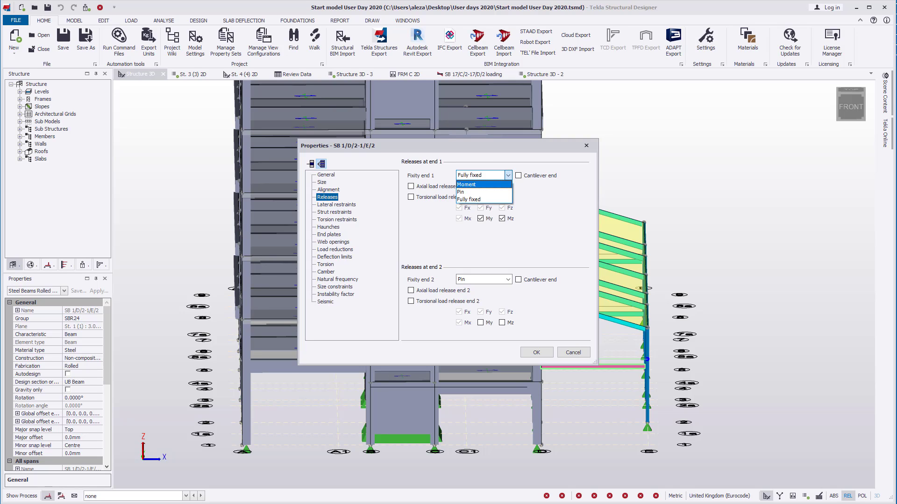
click(460, 192)
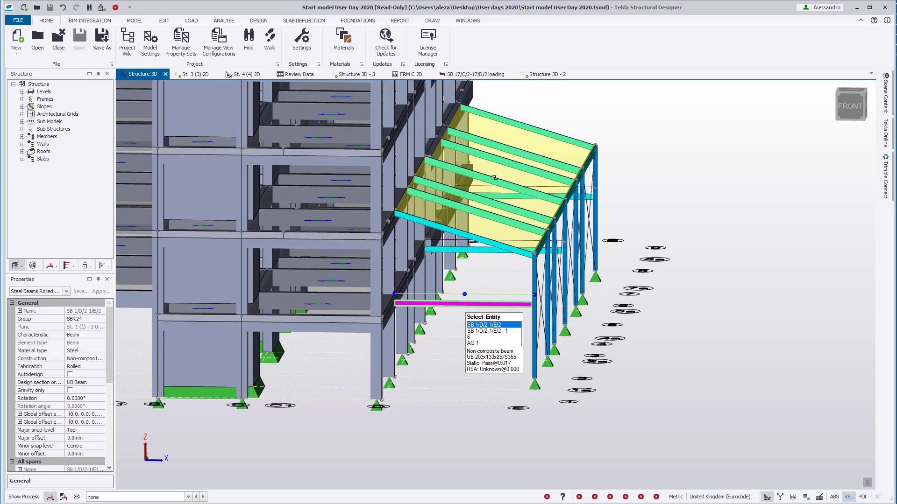
Edit the beam's releases, setting end 1 My stiffness to partially fixed, and confirm
right_click(463, 294)
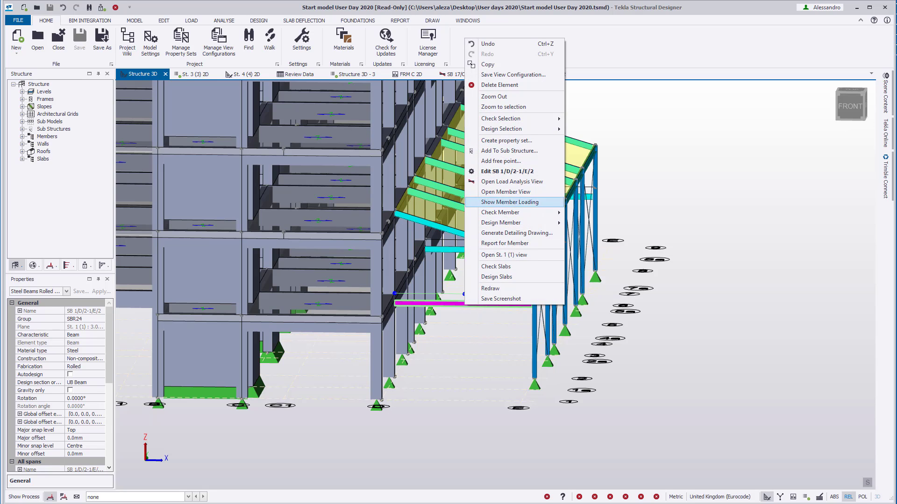
click(506, 171)
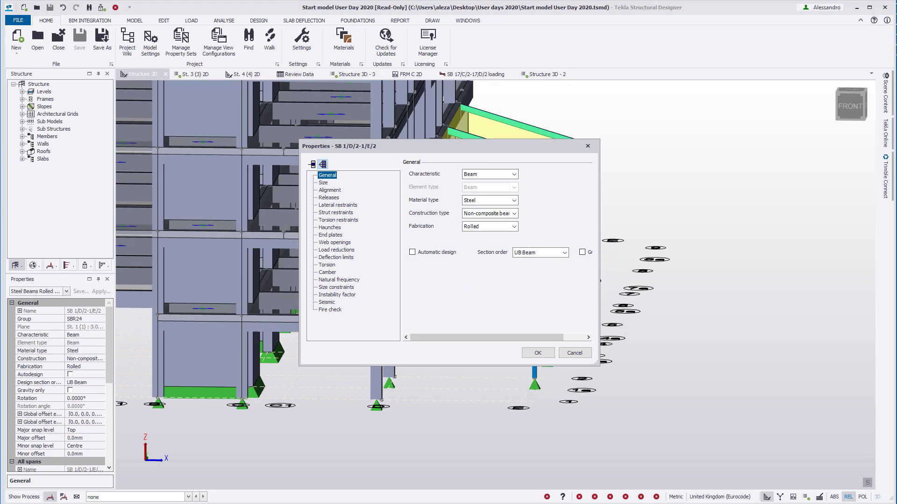
click(328, 197)
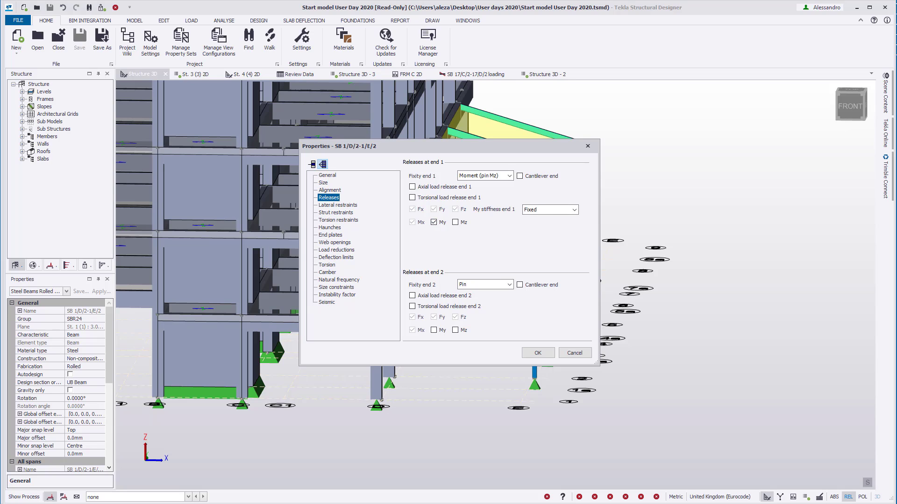
click(574, 209)
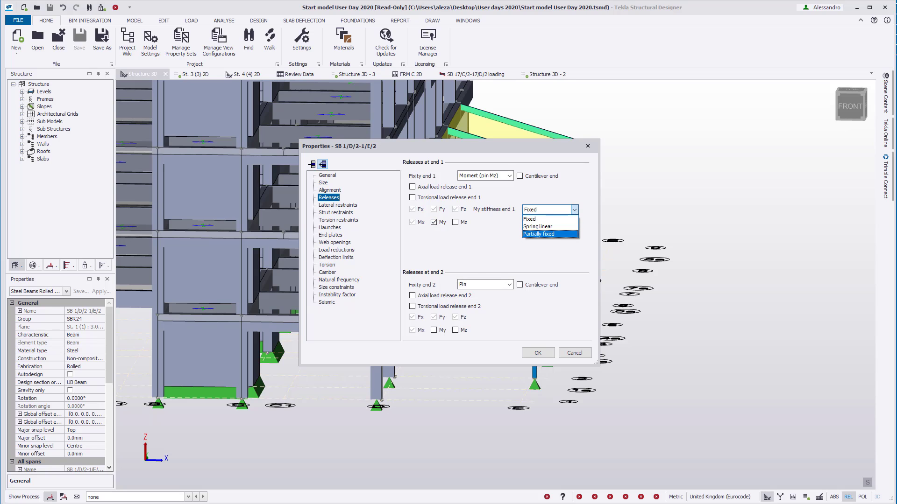
click(538, 234)
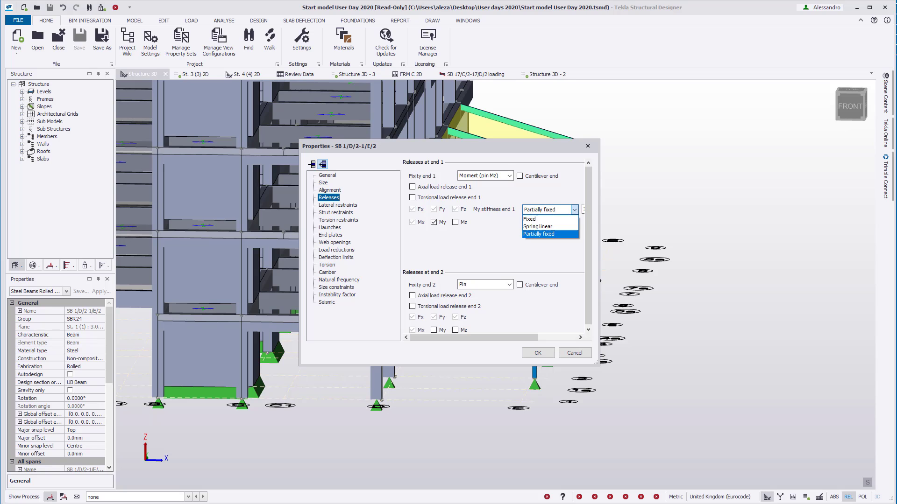
click(529, 219)
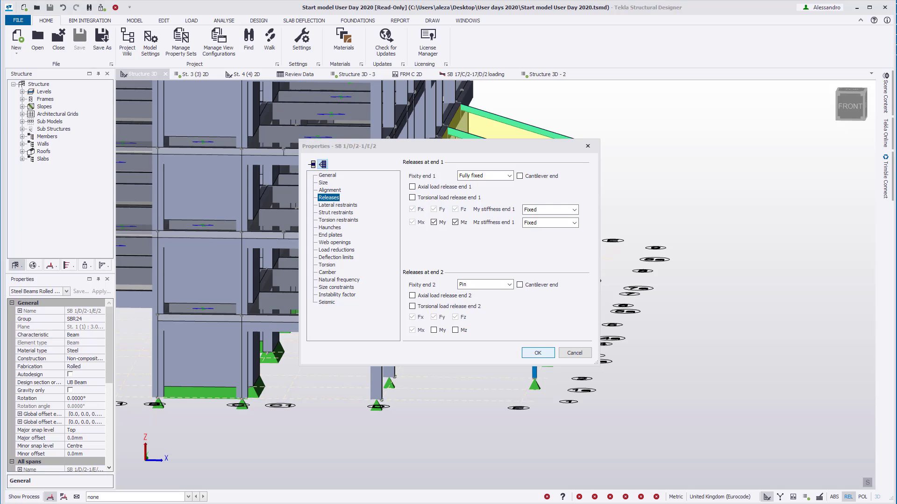
click(484, 284)
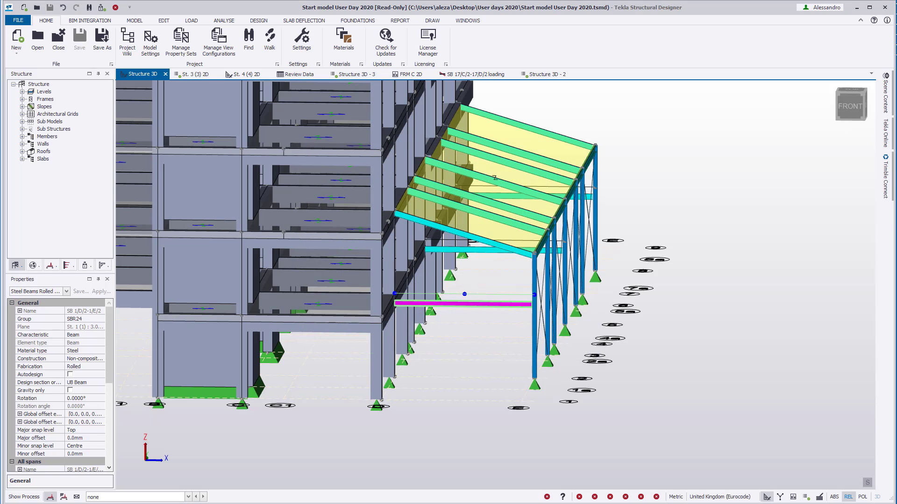
Switch to the Review tools showing members coloured by pass/fail status
click(504, 19)
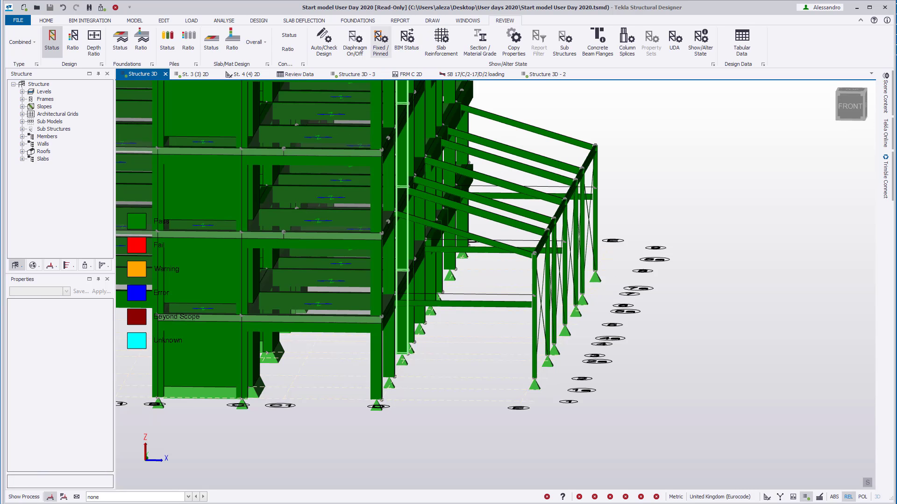
In Fixed/Pinned review, assign Partially fixed rotational stiffness at 50% (Set On) to the beam end
click(381, 42)
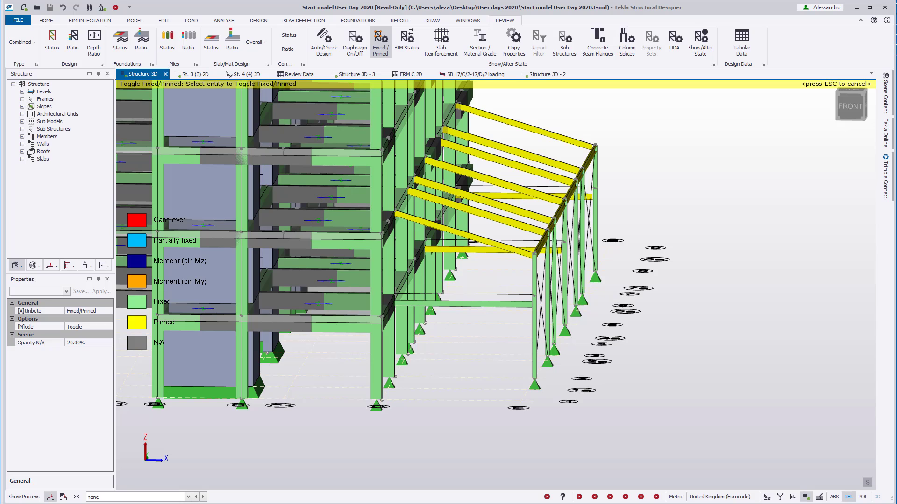
click(108, 310)
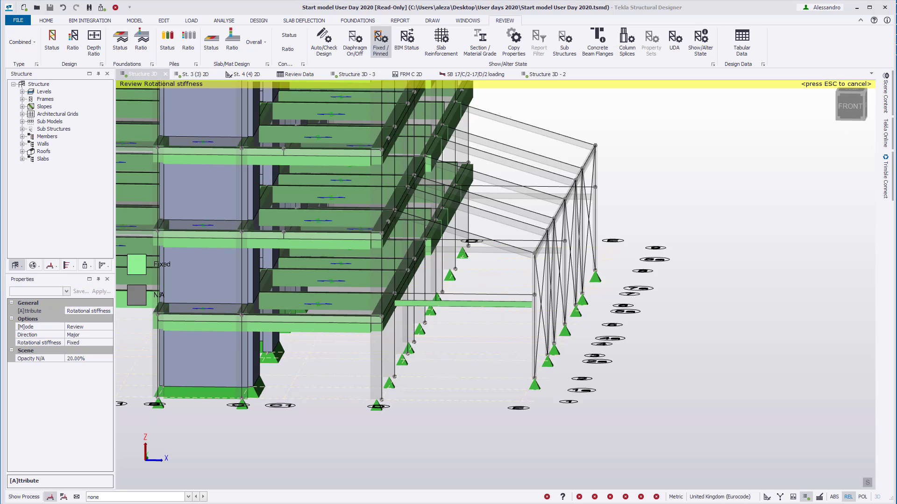
click(108, 342)
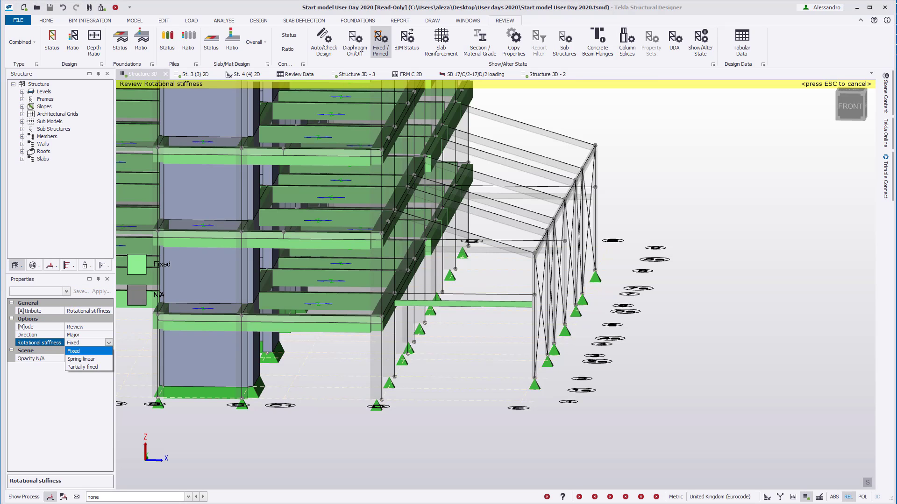
click(82, 366)
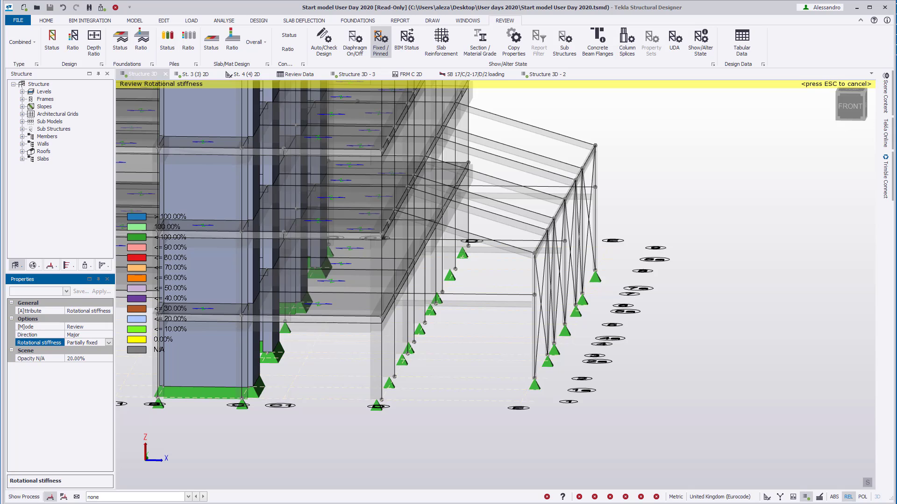
click(39, 327)
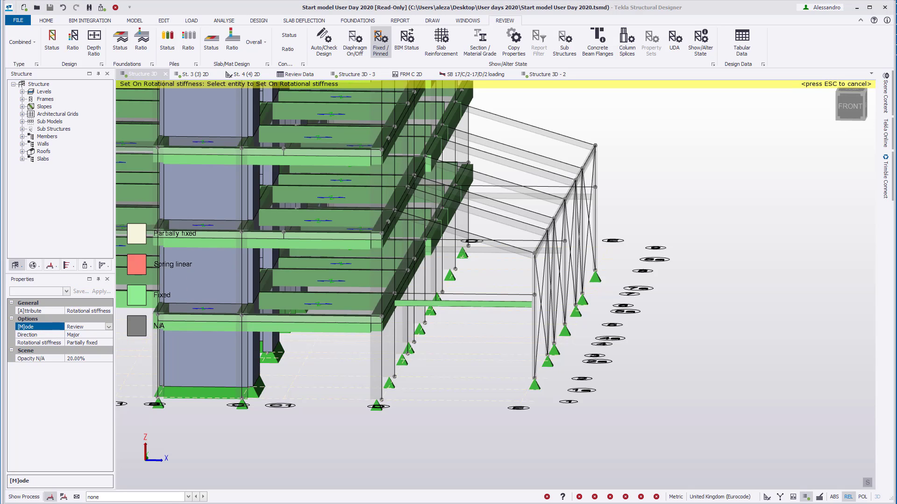
click(86, 327)
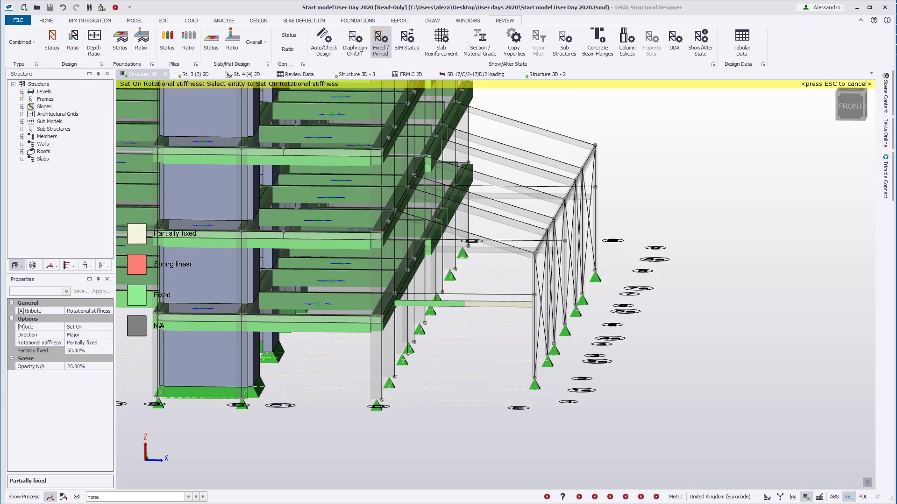
click(381, 42)
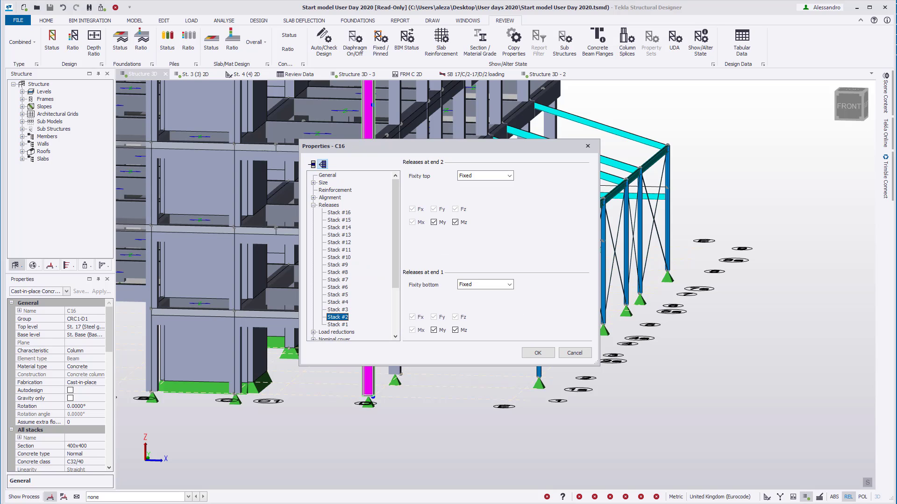
Set column C16 stack #2 Fixity top to Moment (pin Mz), confirm and deselect
click(483, 176)
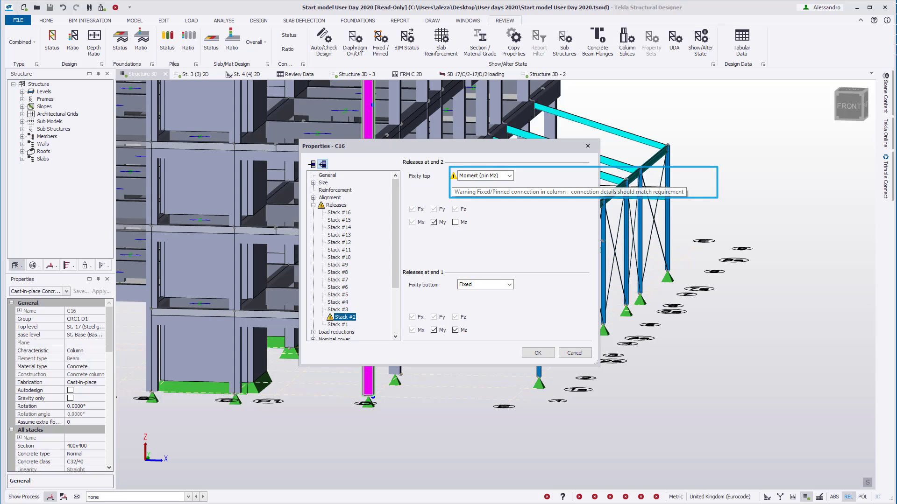
click(483, 175)
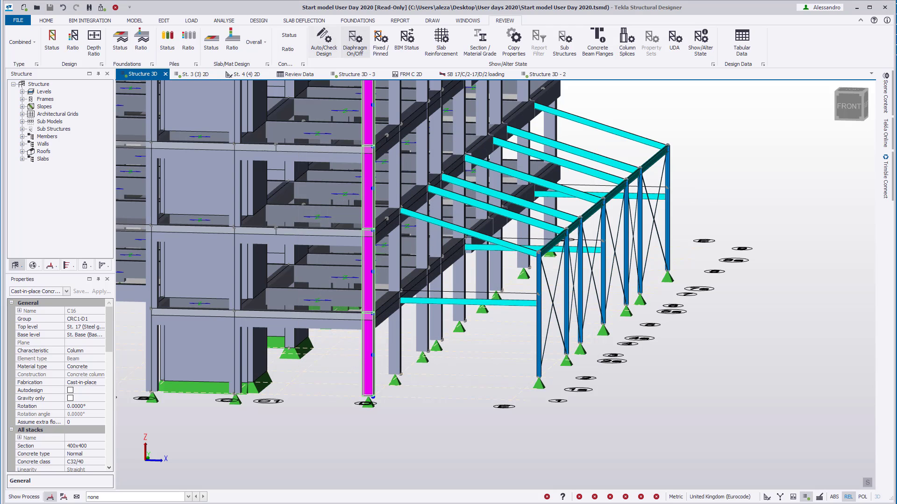
click(380, 41)
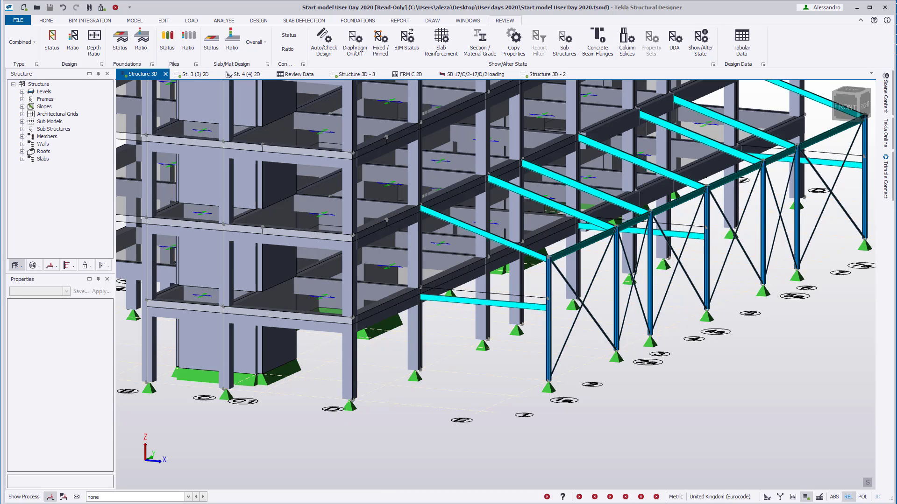
Colour members by section size using Review > Section / Material Grade
click(18, 20)
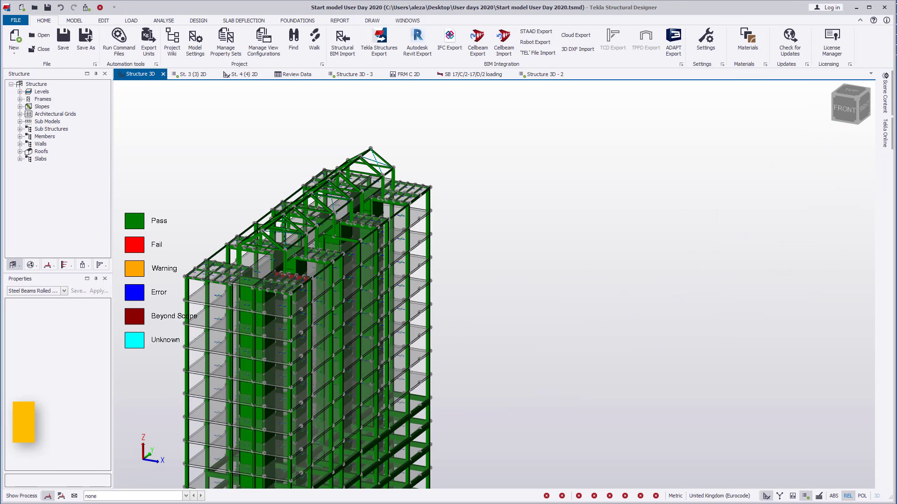
click(444, 21)
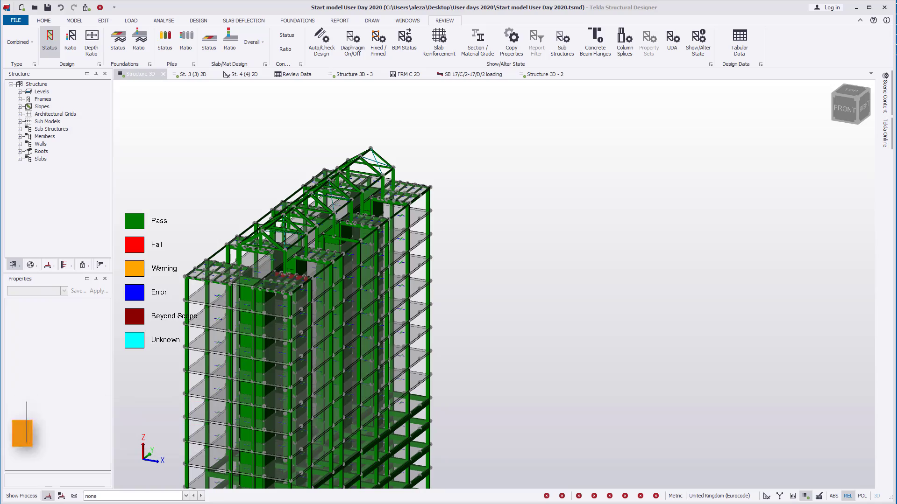
click(478, 42)
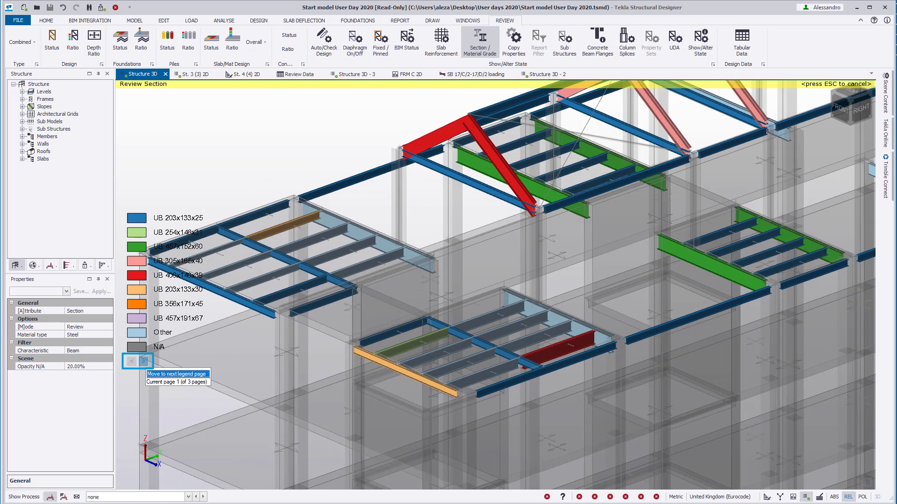
Page through the three section-size legend pages, then return to the Status review
click(145, 361)
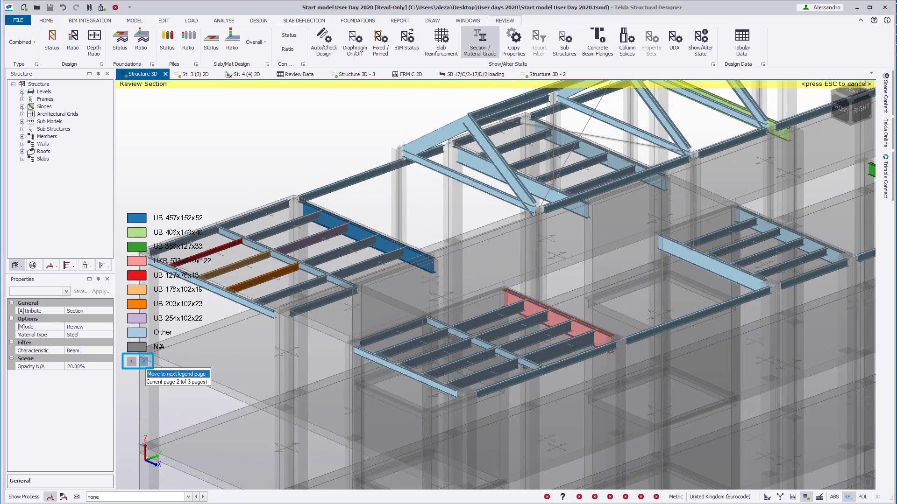
click(144, 361)
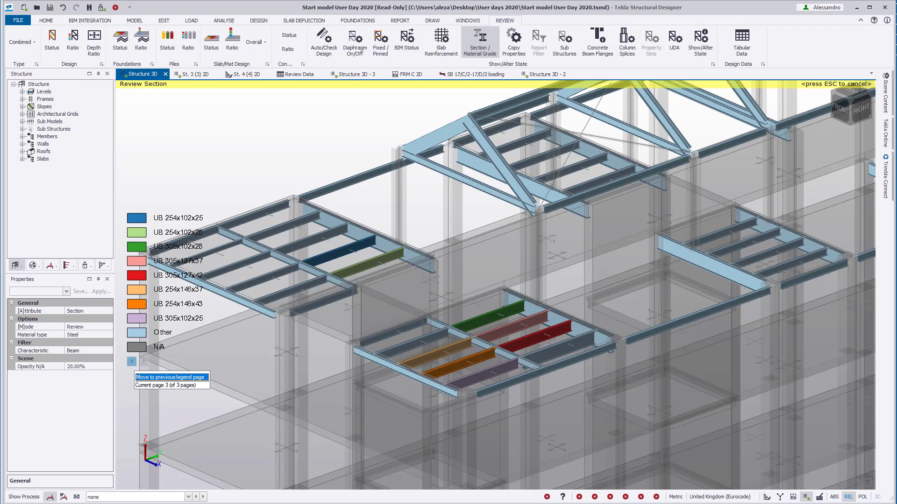
click(131, 360)
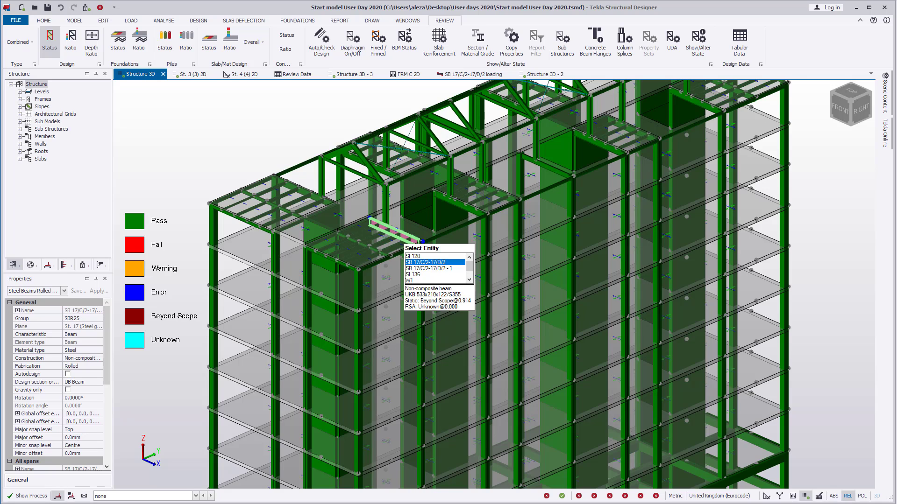
Check beam SB 17/C/2-17/D/2 and expand Axial Bending Combined, shown beyond scope due to high shear
right_click(394, 234)
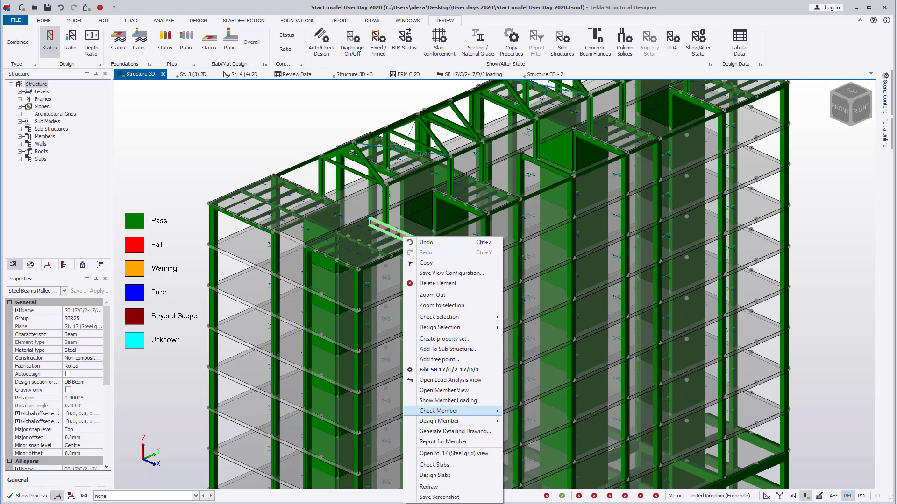
click(440, 411)
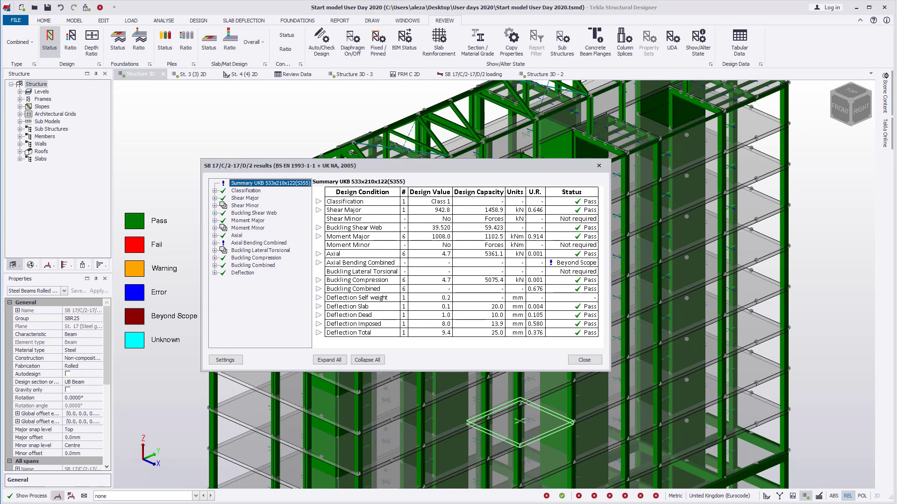
click(223, 243)
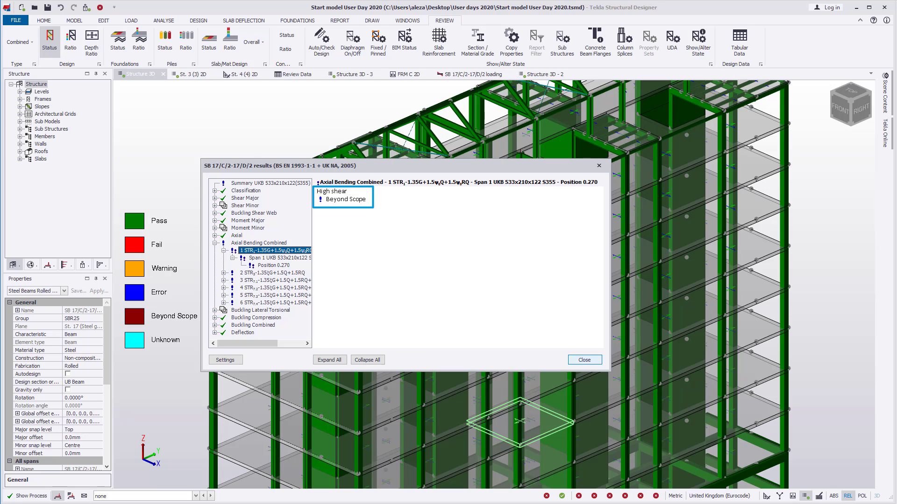
click(583, 360)
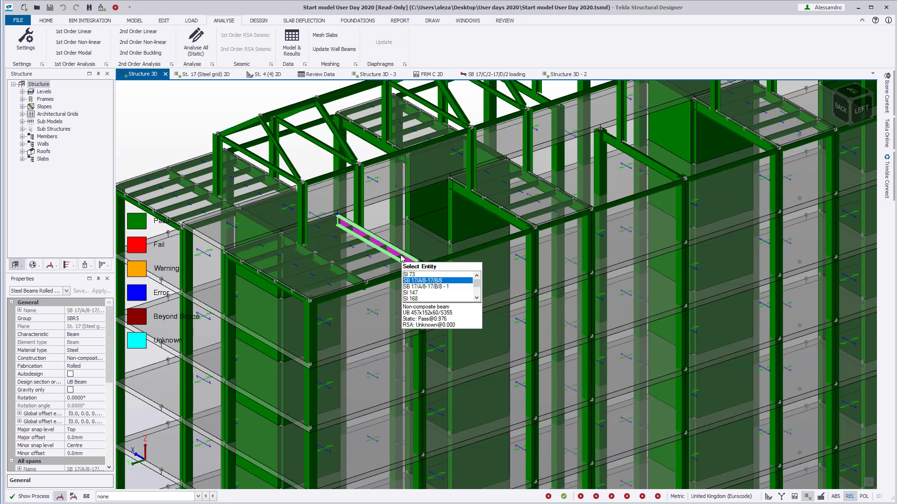
Run the static check on beam SB 17/A/8-17/B/8 and confirm Axial Bending Combined passes
right_click(401, 258)
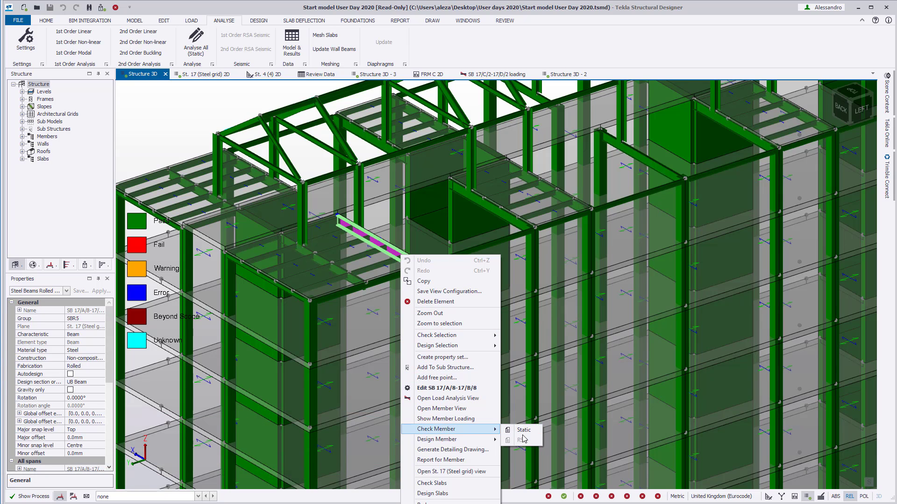
click(524, 429)
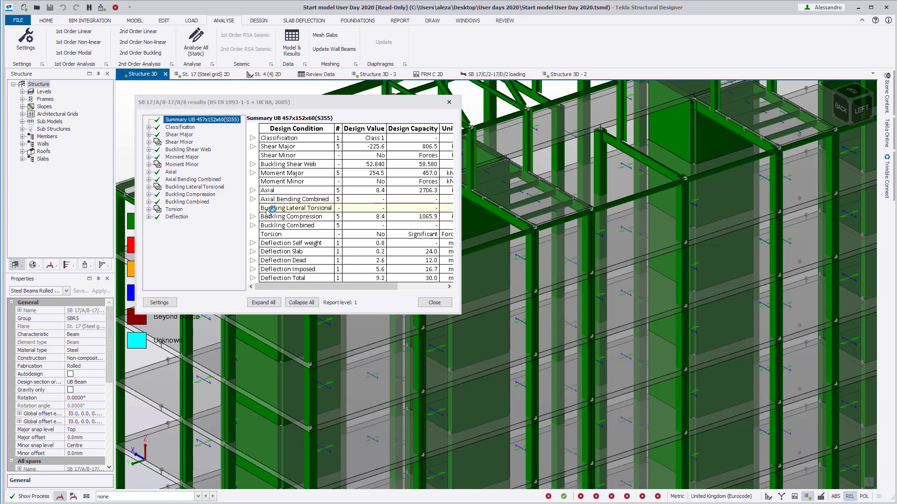
click(192, 179)
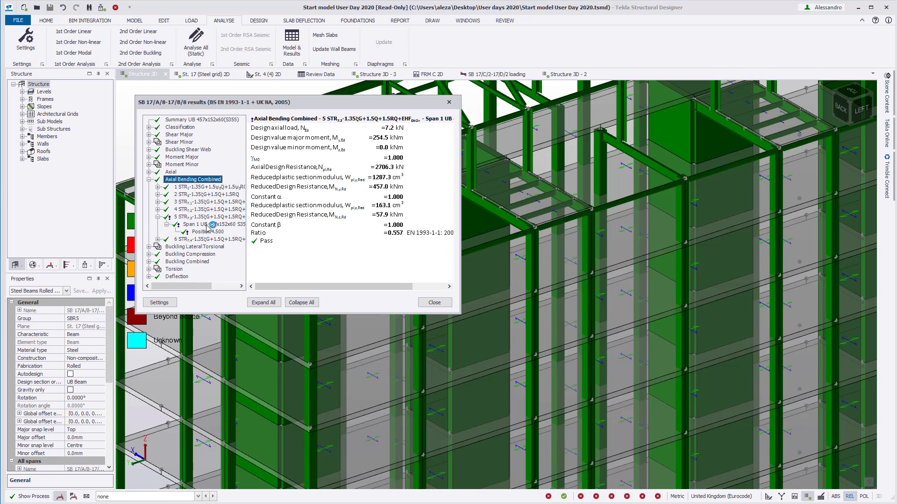
click(434, 302)
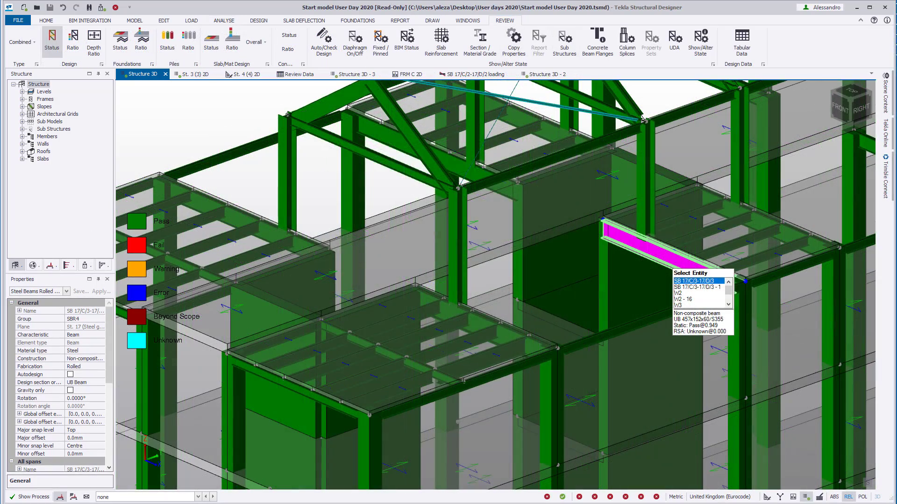
Review beam SB 17/C/3-17/D/3's releases and fire check properties, enabling fire resistance checking
double_click(697, 280)
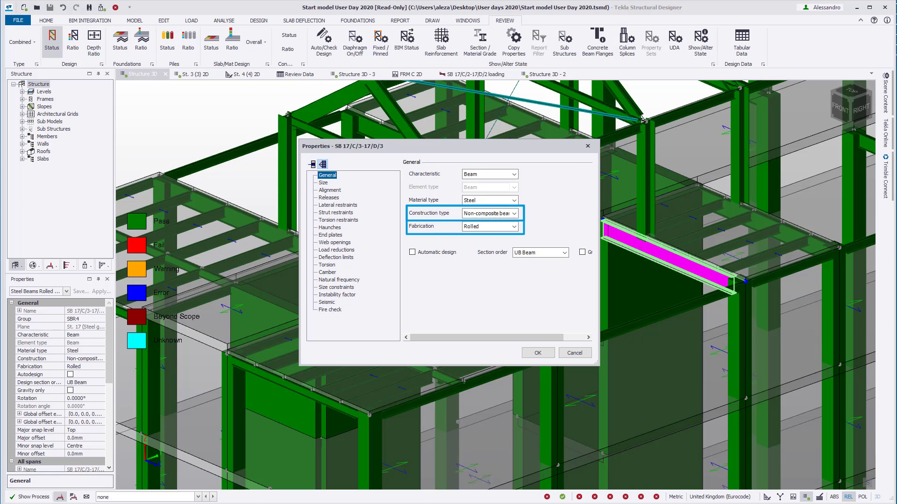
click(329, 197)
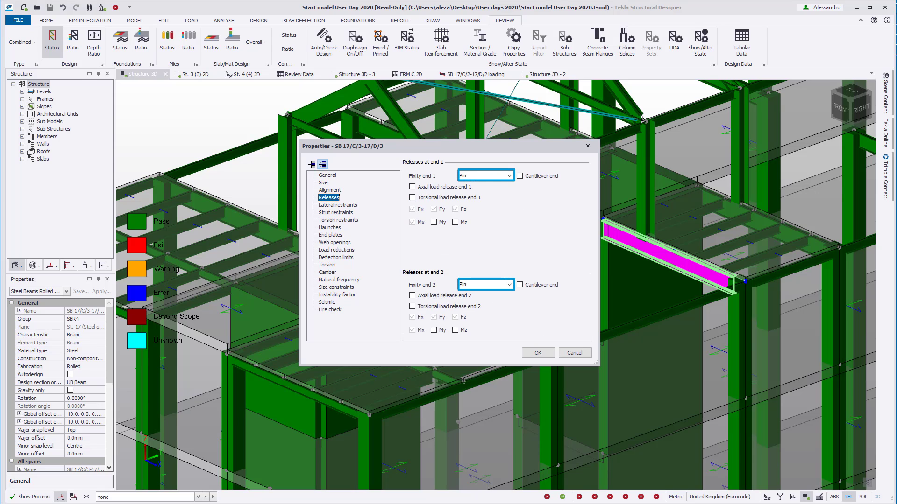
click(330, 309)
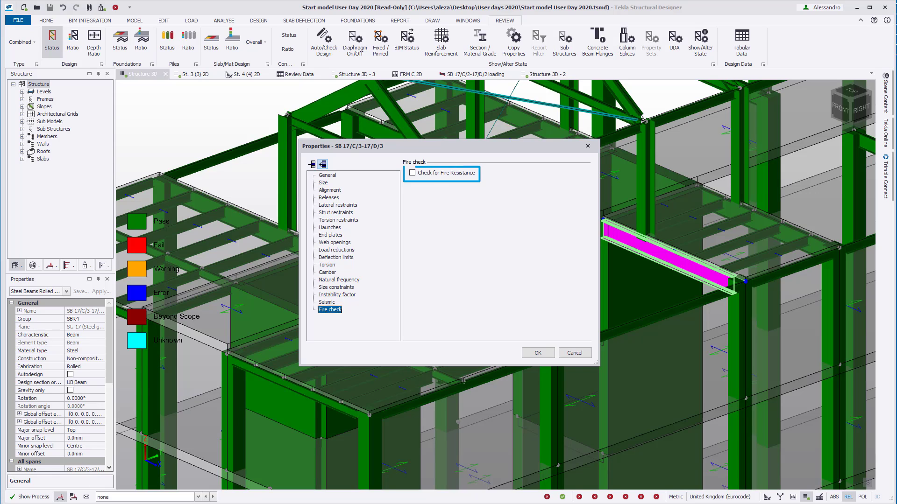
click(412, 172)
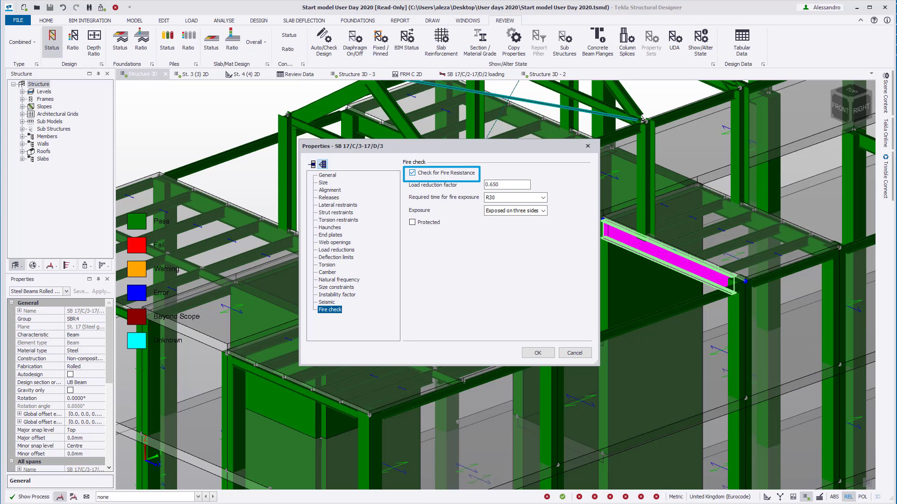
right_click(658, 245)
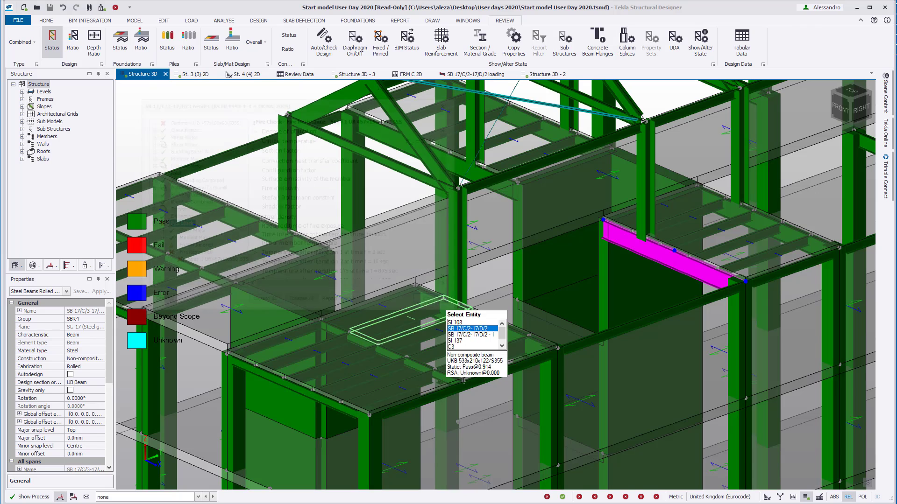
View the steel beam's design results, then switch to Review Data showing the Critical Sway table
right_click(658, 245)
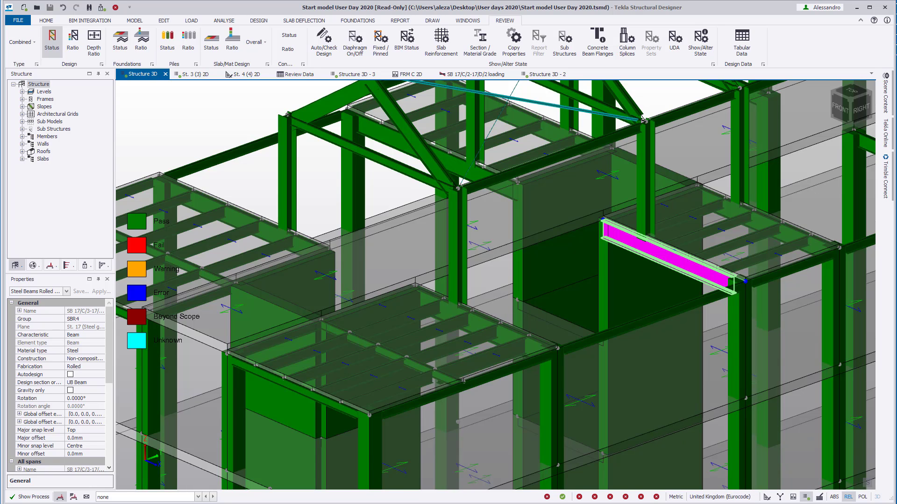
double_click(664, 251)
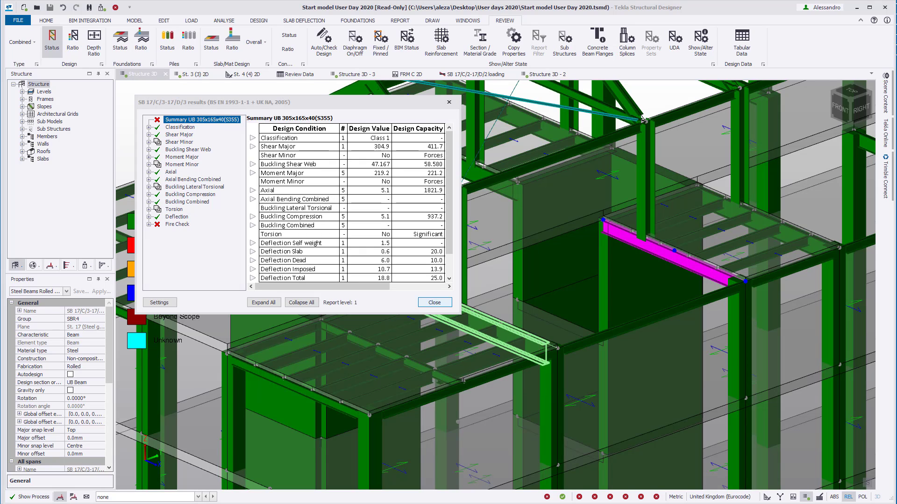
click(434, 302)
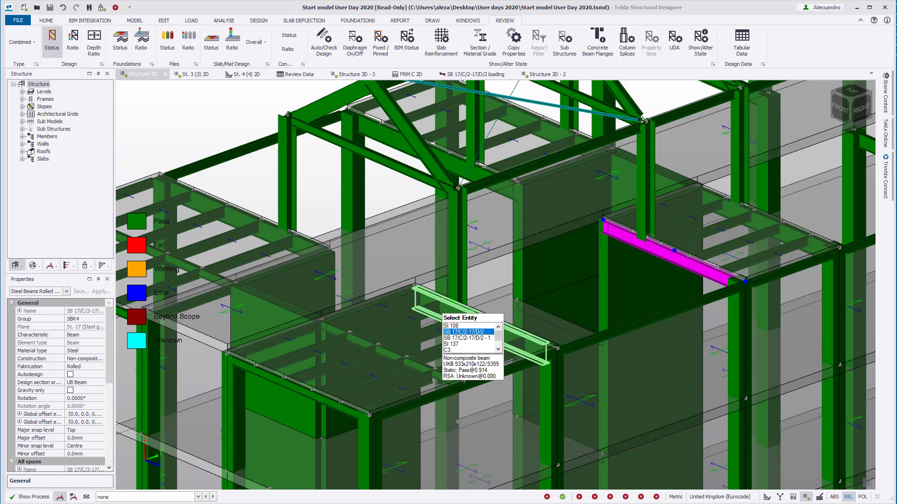
click(299, 74)
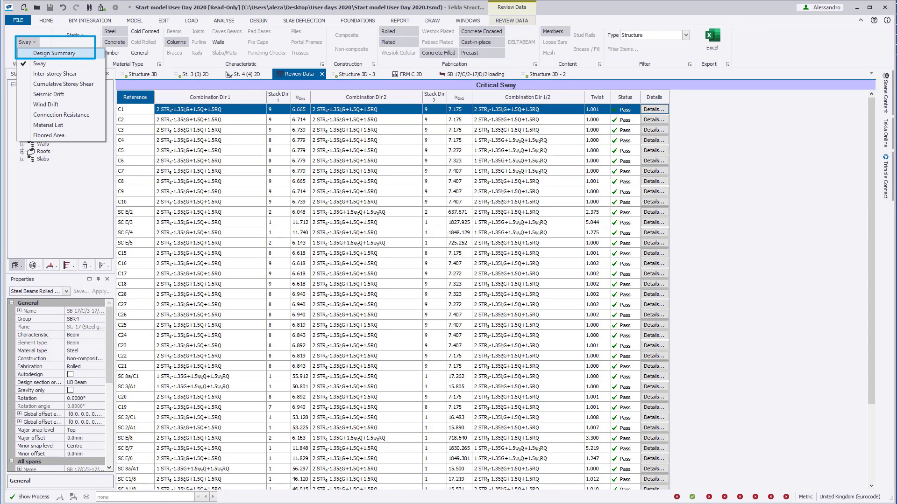
Switch the report to Design Summary for slabs and show results for failing slab SI 19
click(56, 52)
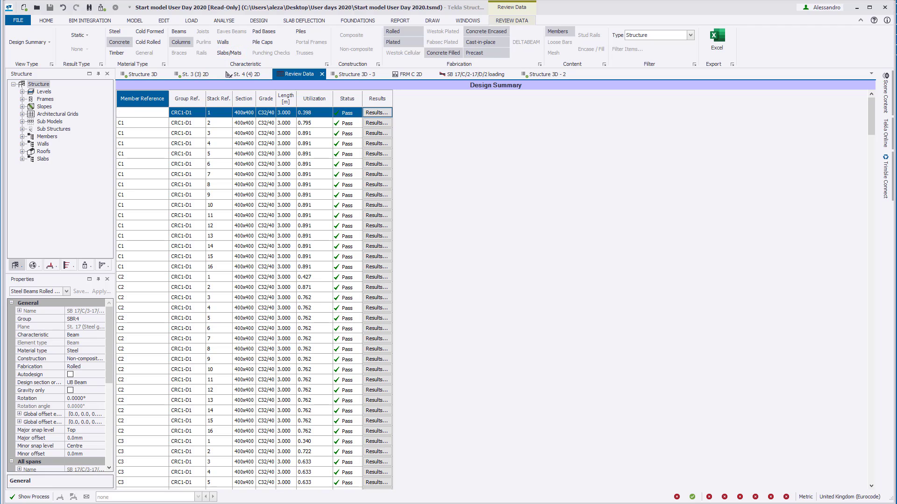
click(229, 52)
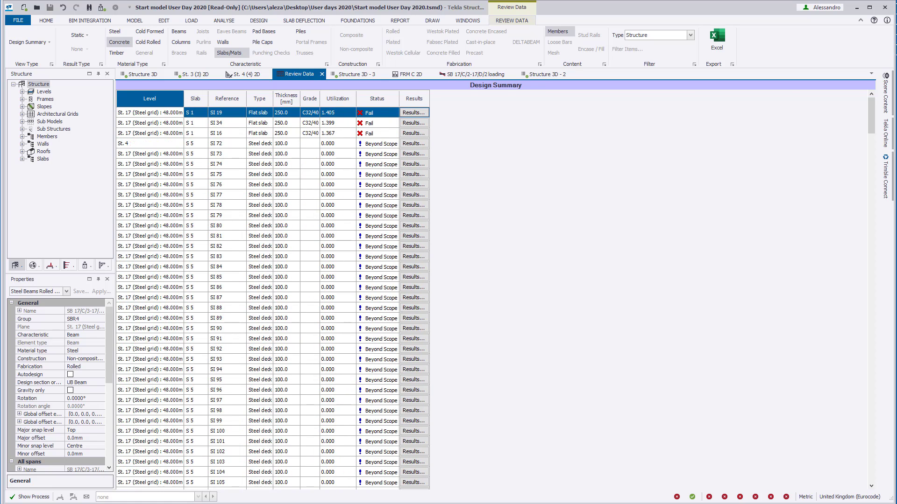
click(413, 113)
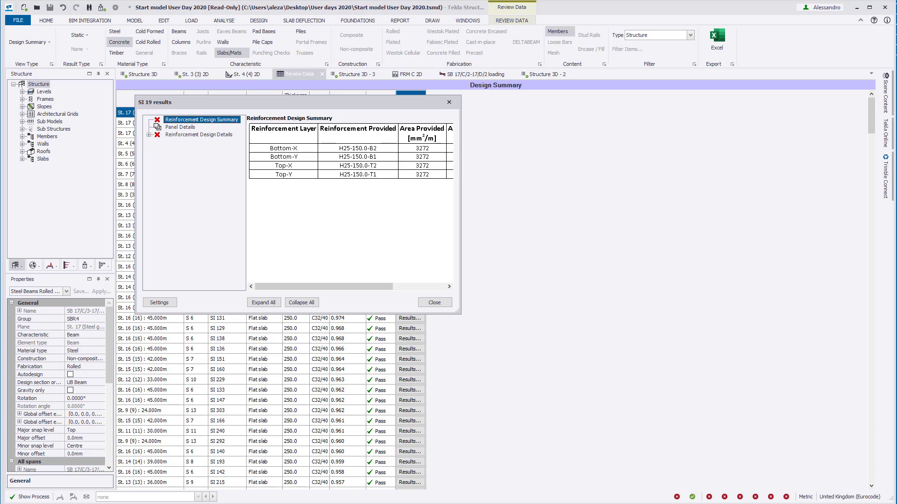
View slab SI 19's Bottom-Y reinforcement summary (utilisation 1.303, fail) and return to Structure 3D
click(149, 134)
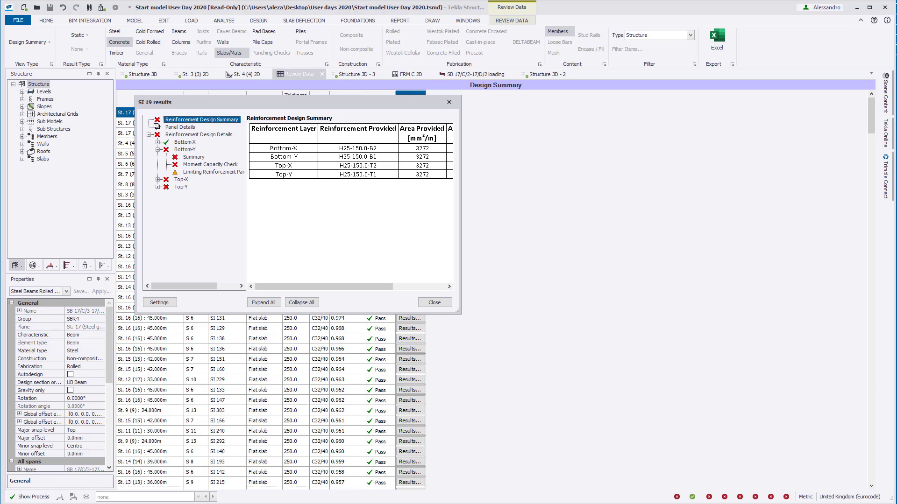
click(193, 157)
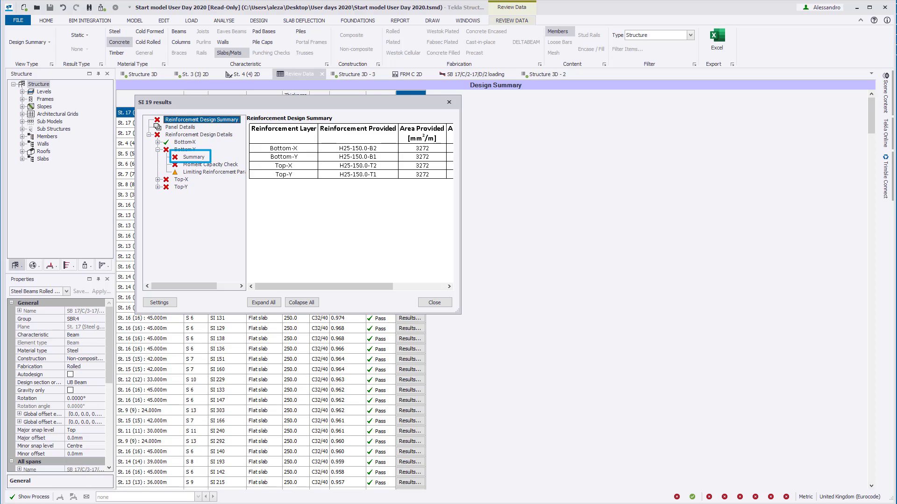
click(194, 157)
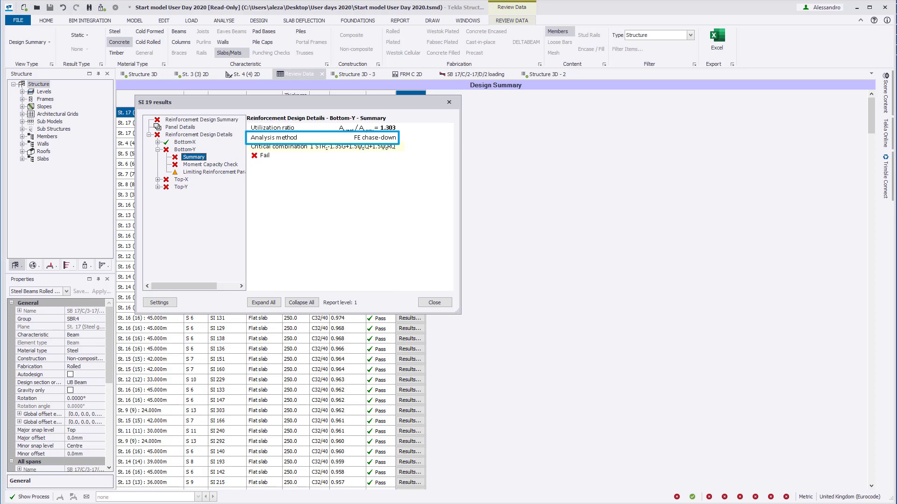
click(139, 74)
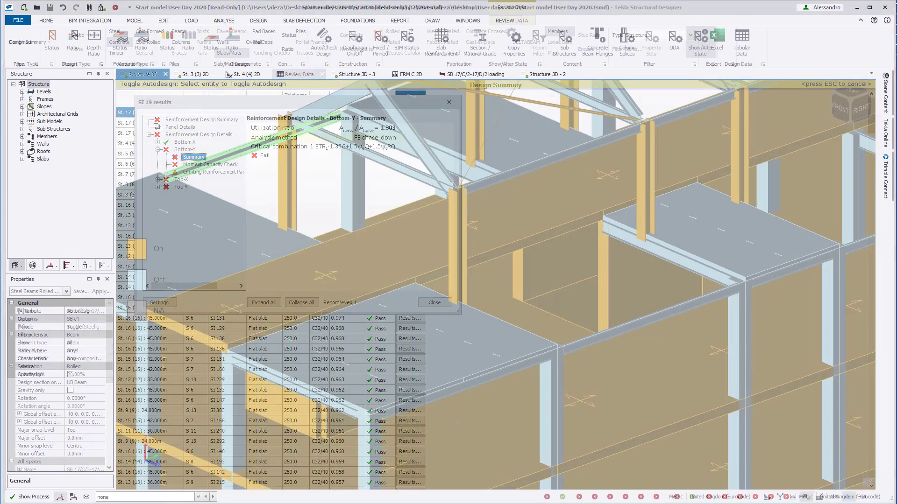
Start Show/Alter State and change the attribute from Autodesign to Assume cracked for the walls
click(433, 302)
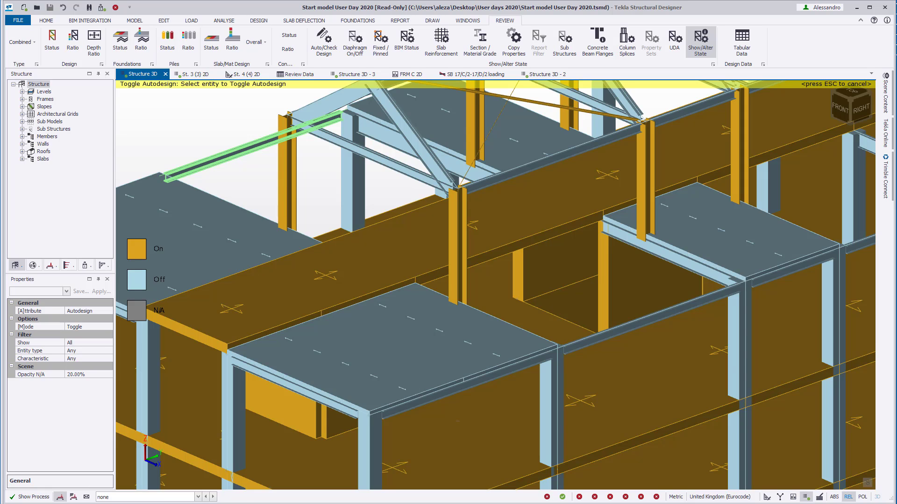
click(251, 143)
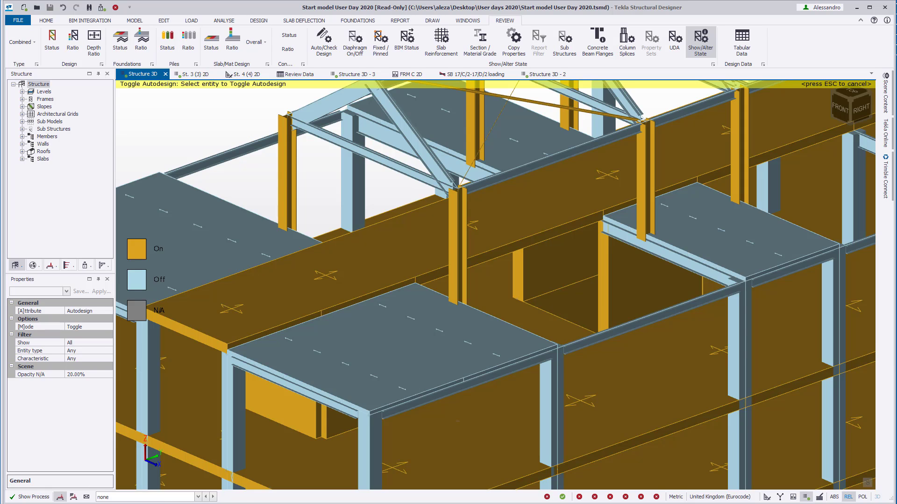
click(108, 310)
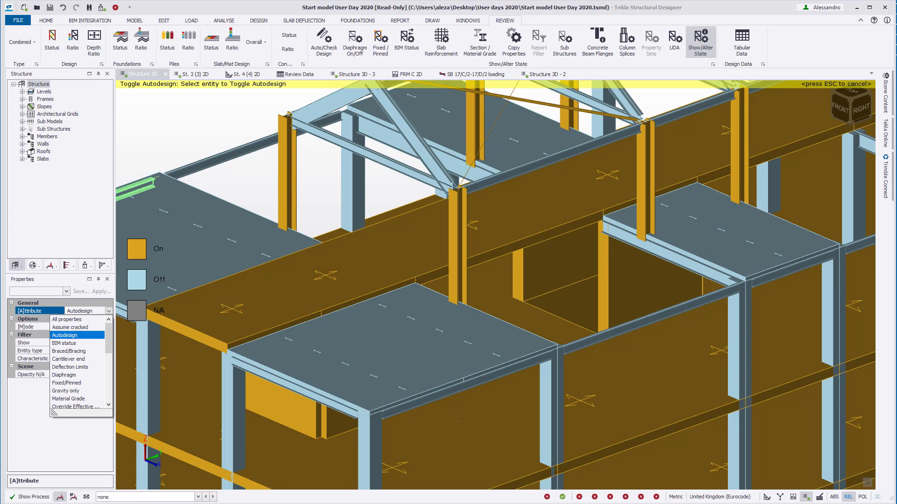
click(70, 327)
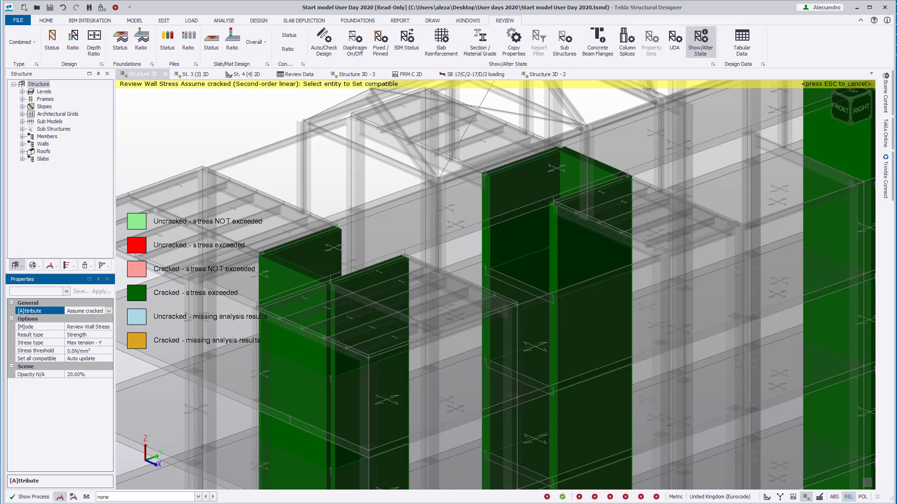
Set the mode to Set uncracked and mark all the core walls uncracked
click(88, 351)
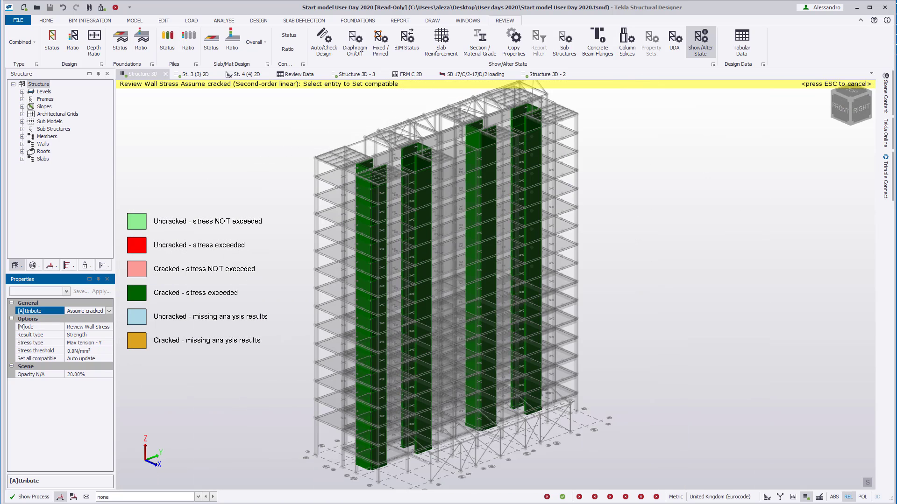
click(109, 327)
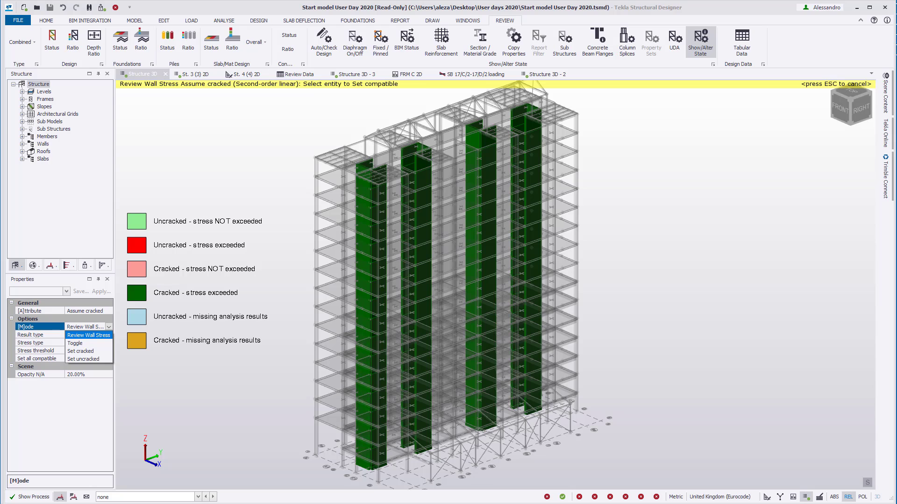
click(81, 359)
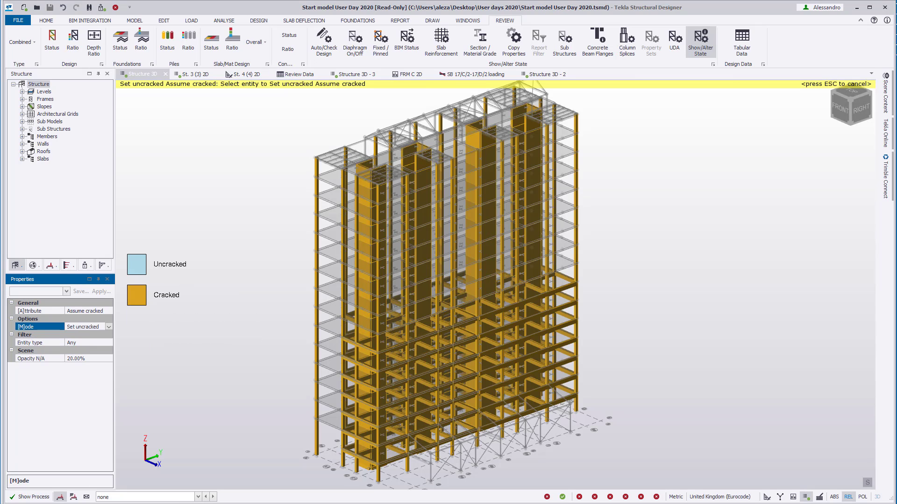
click(890, 89)
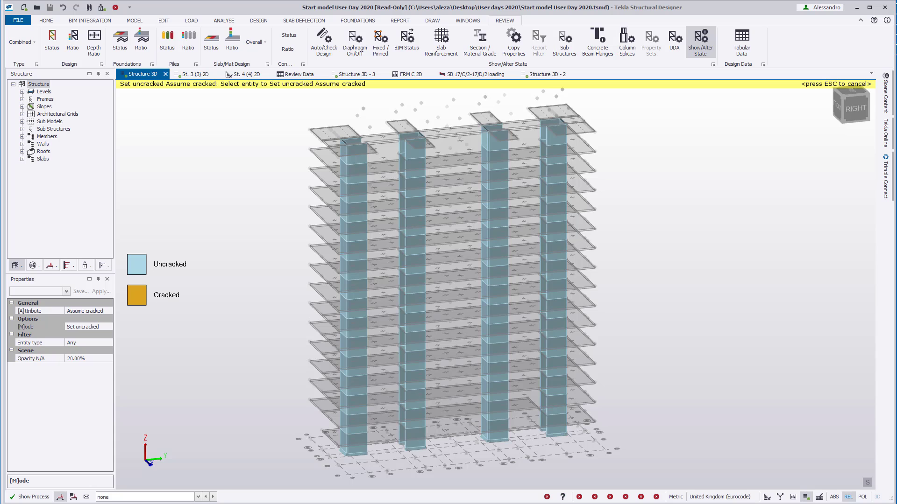
Restart Show/Alter State in Review Wall Stress mode with a 0.1 N/mm² stress threshold
click(224, 19)
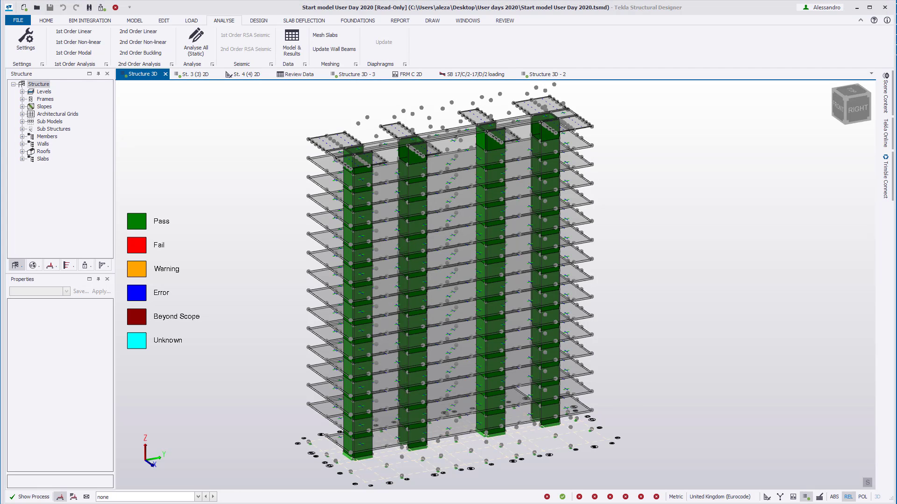
click(504, 19)
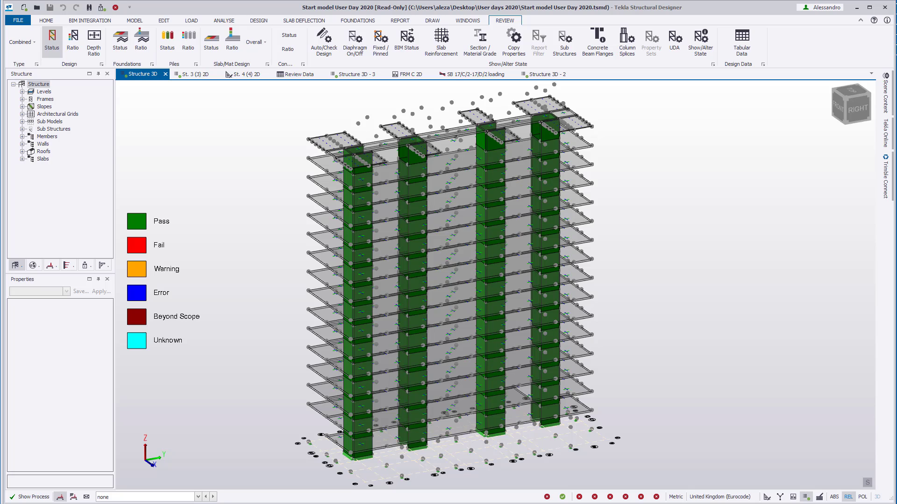
click(700, 40)
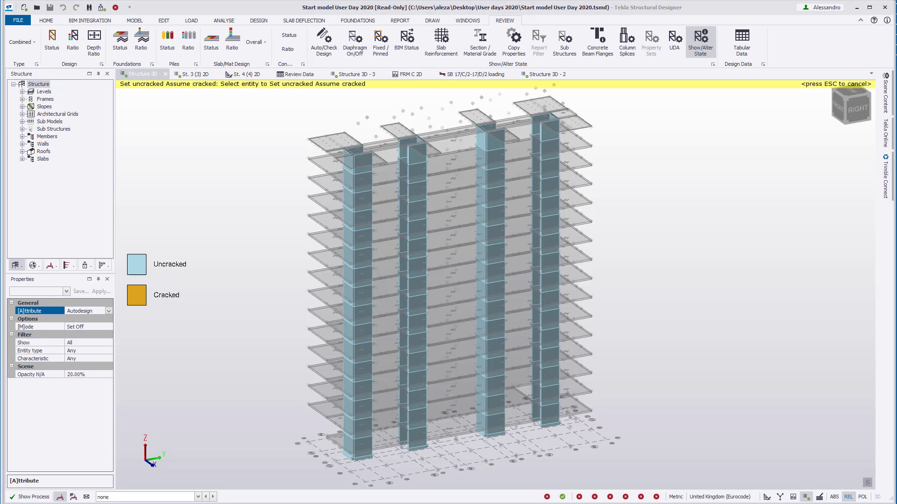
click(108, 327)
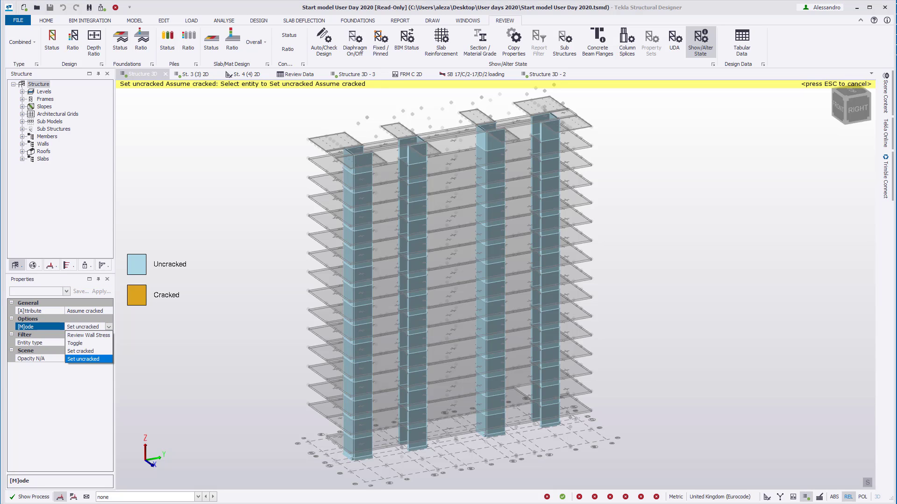
click(89, 335)
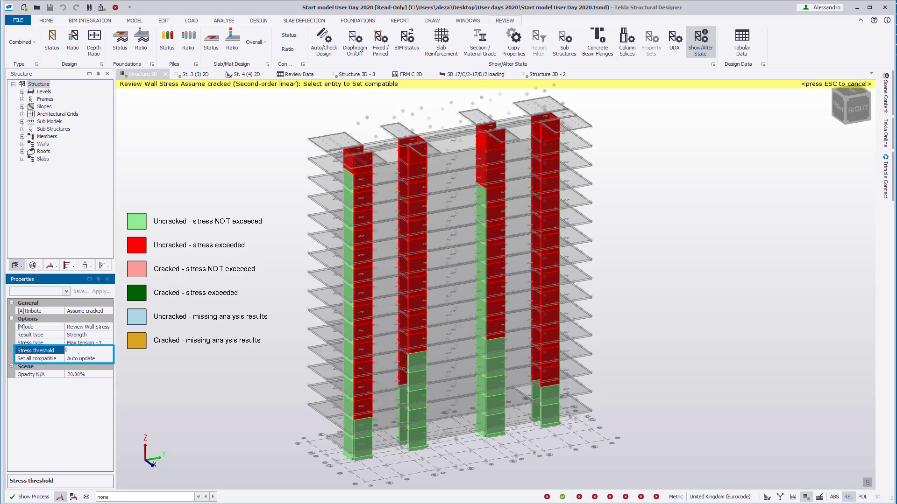
text(0.1N/mm²)
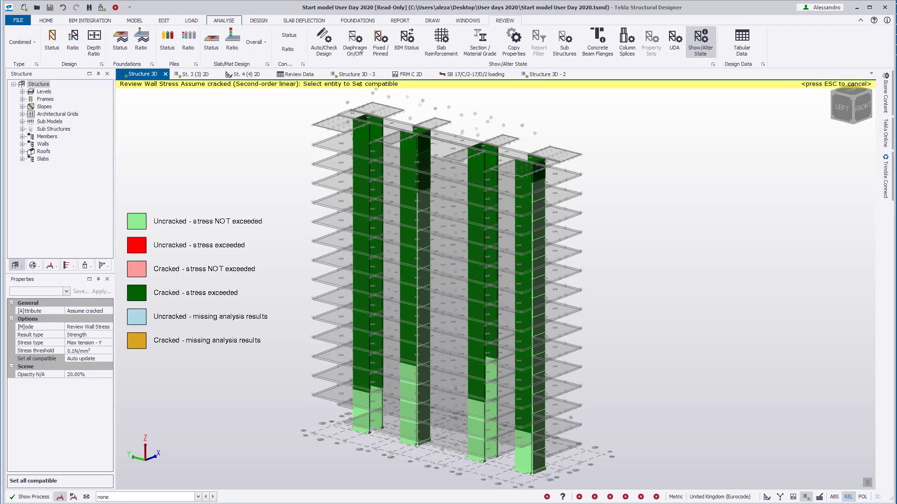
Switch the mode to toggling walls cracked/uncracked, then restart the state review
click(108, 327)
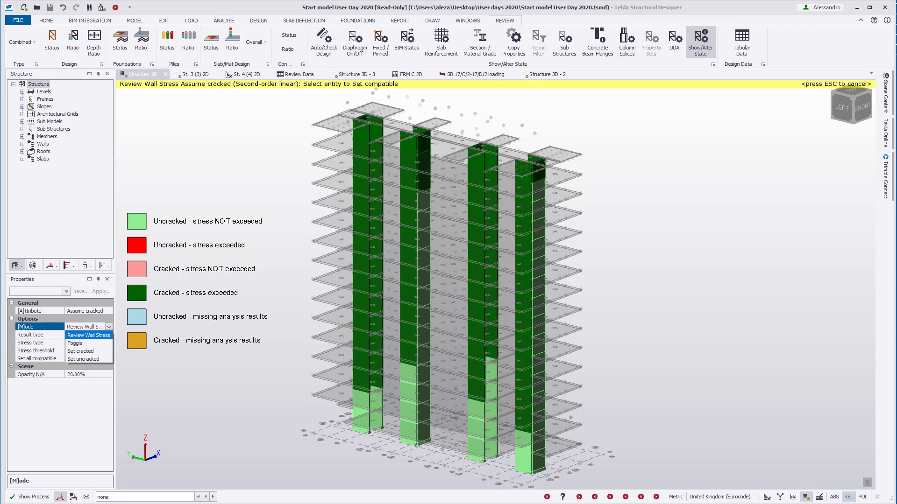
click(75, 343)
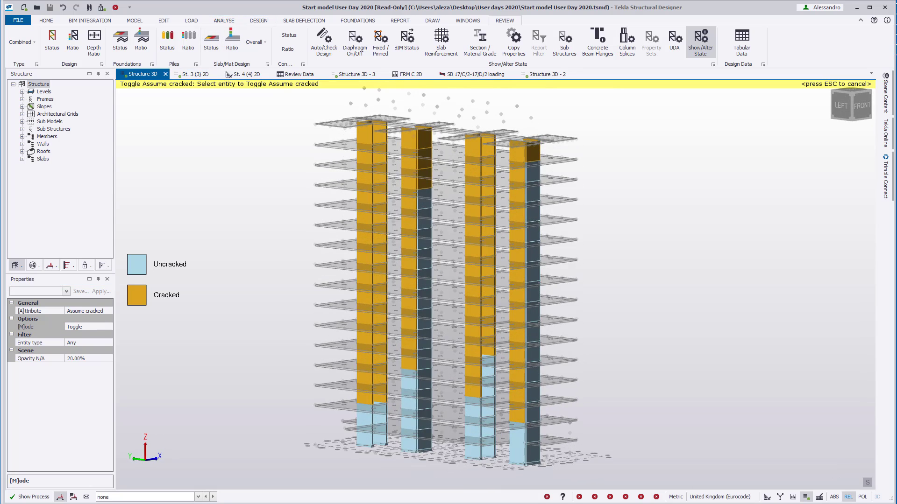
click(224, 19)
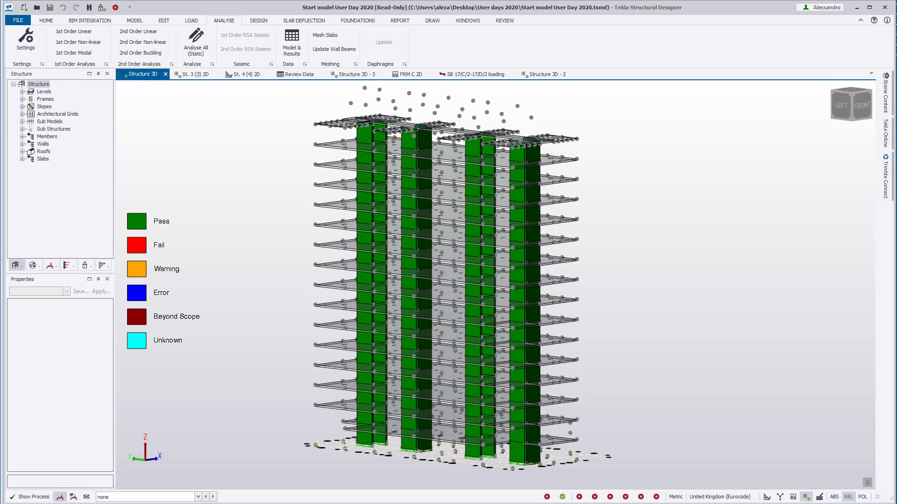
click(505, 19)
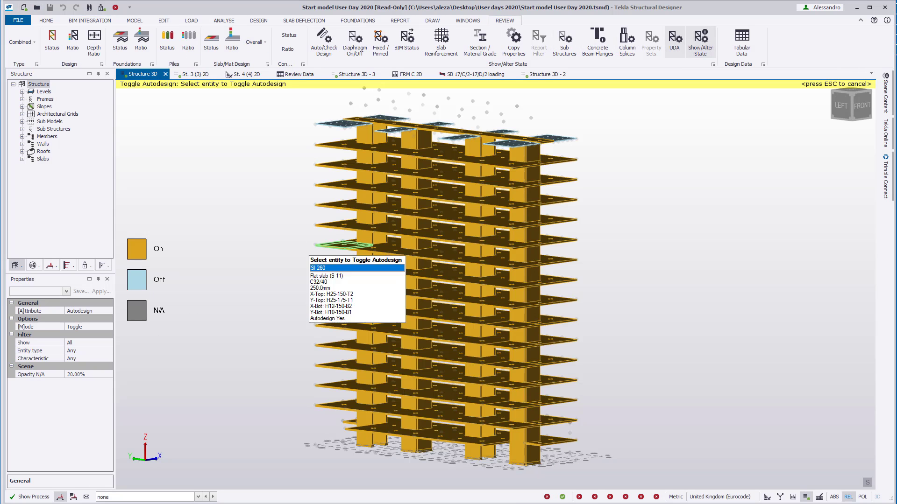
Set attribute Assume cracked with Review Wall Stress mode and pick a wall panel to set compatible
click(107, 311)
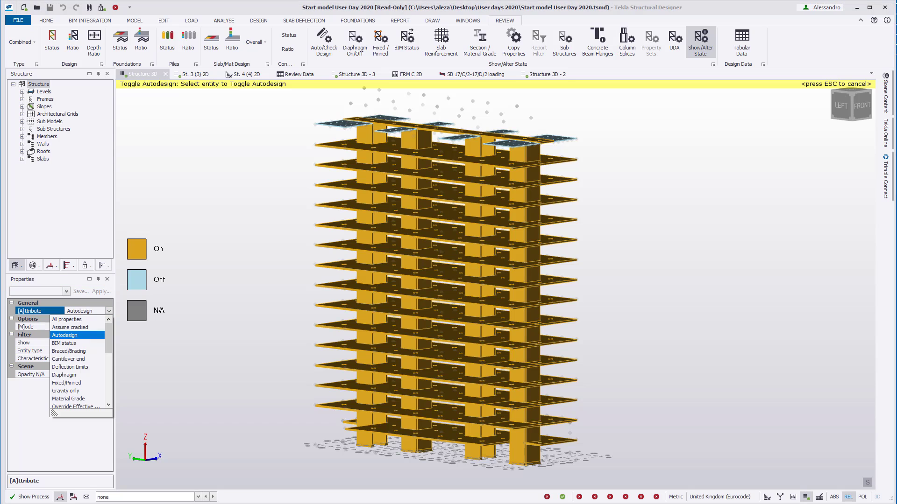
click(70, 327)
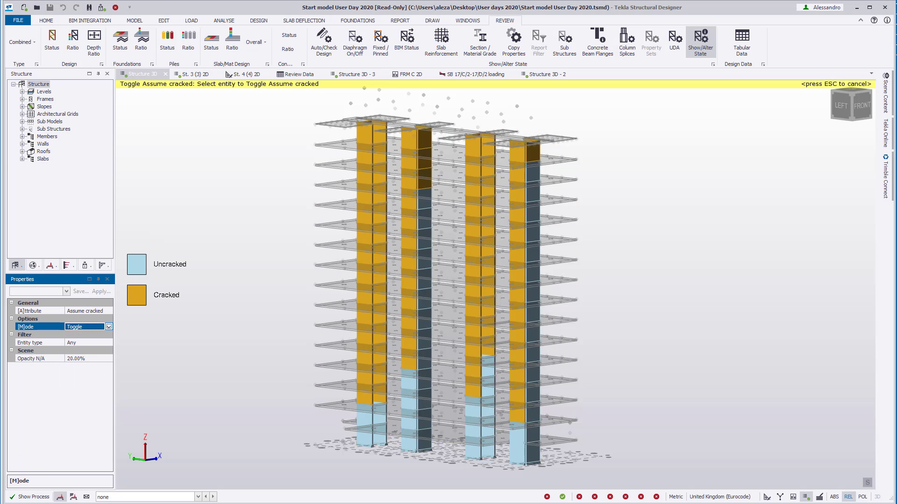
click(108, 327)
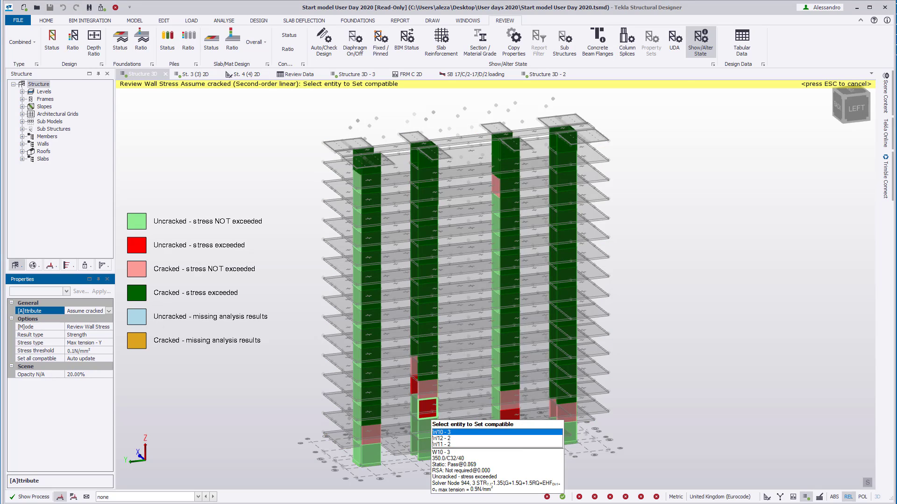
click(422, 389)
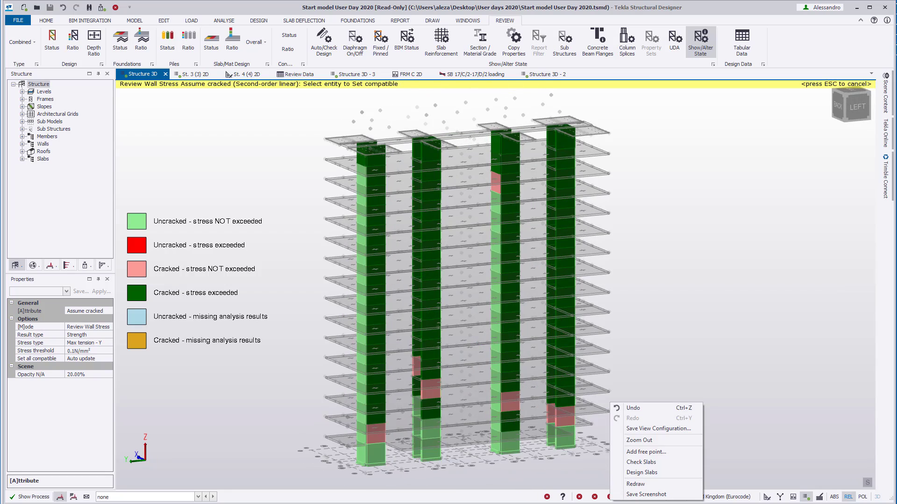
End and restart the wall stress review, then switch to the St. 17 (Steel grid) 2D plan
click(223, 20)
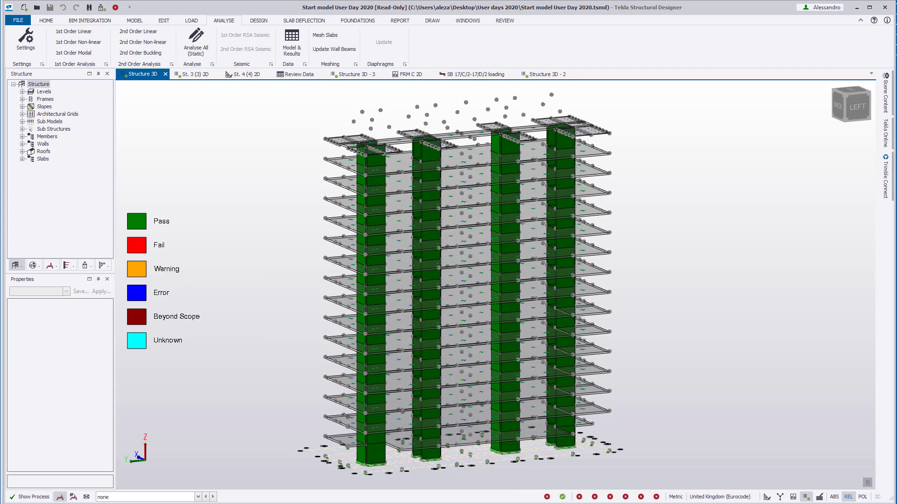
click(505, 20)
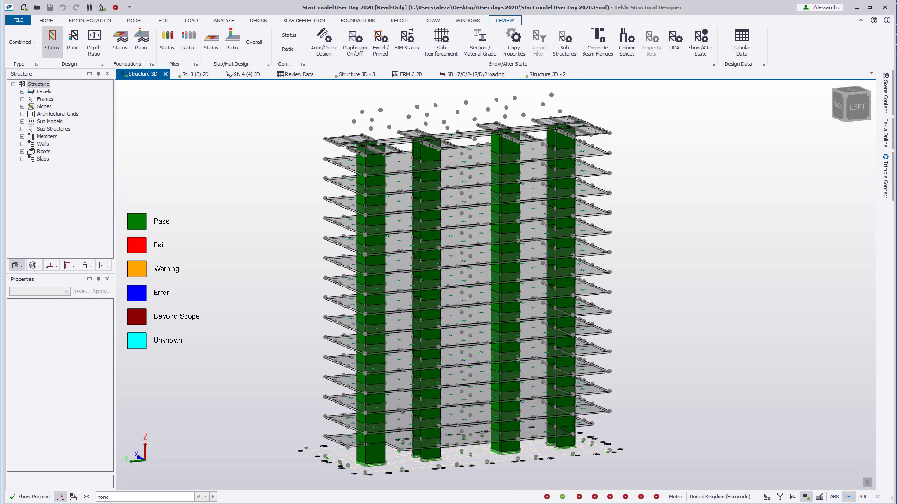
click(700, 40)
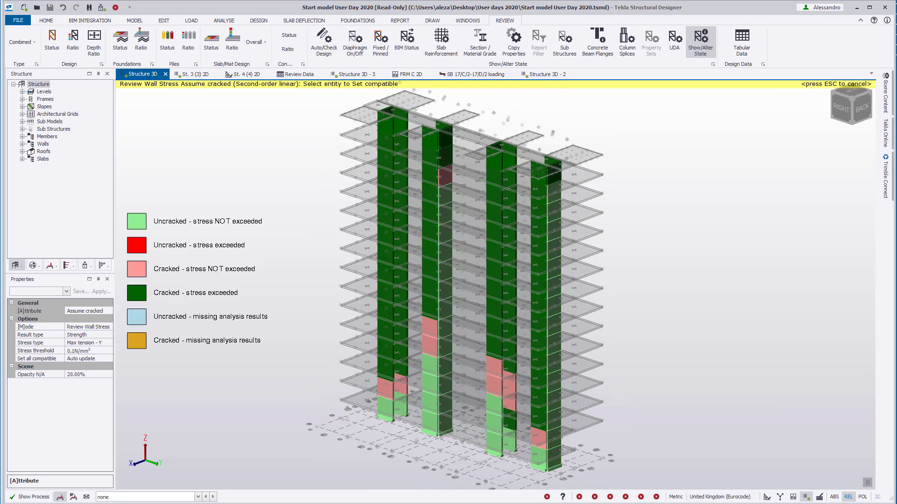
click(223, 20)
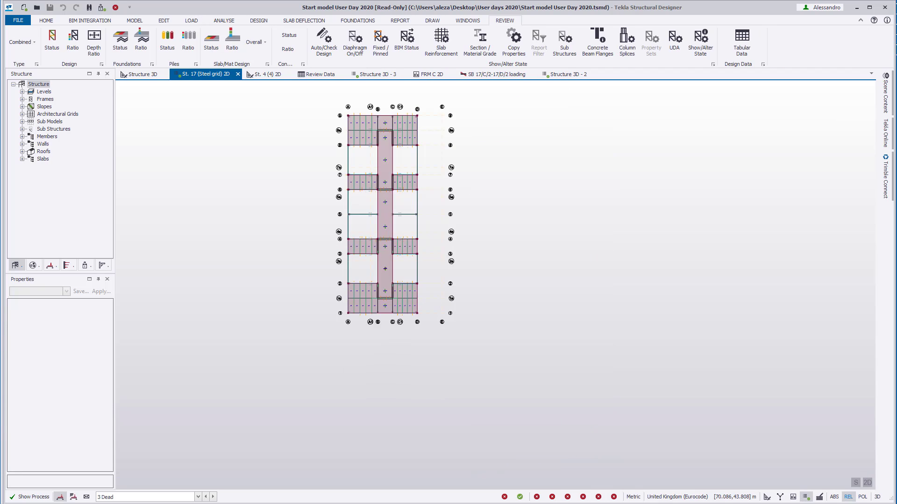
Add a Dead-type loadcase named 'Wind tunnel' via Loadcases and confirm it as current
click(190, 20)
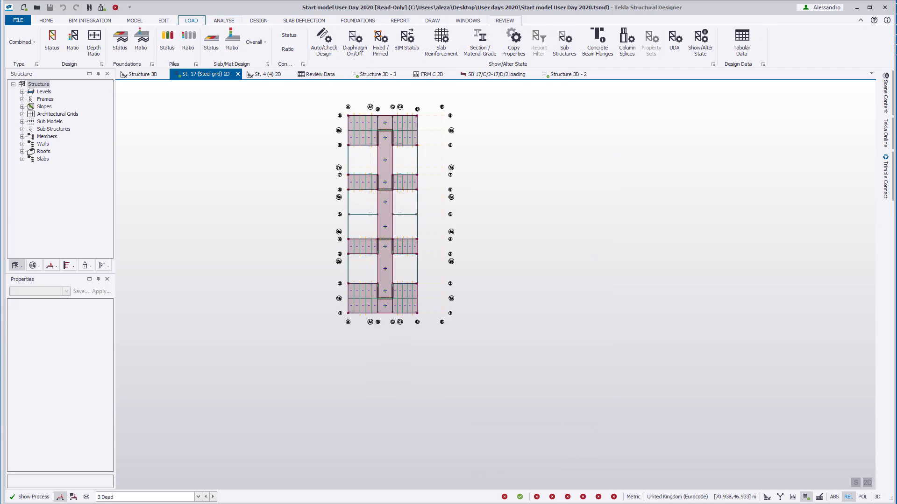
click(190, 19)
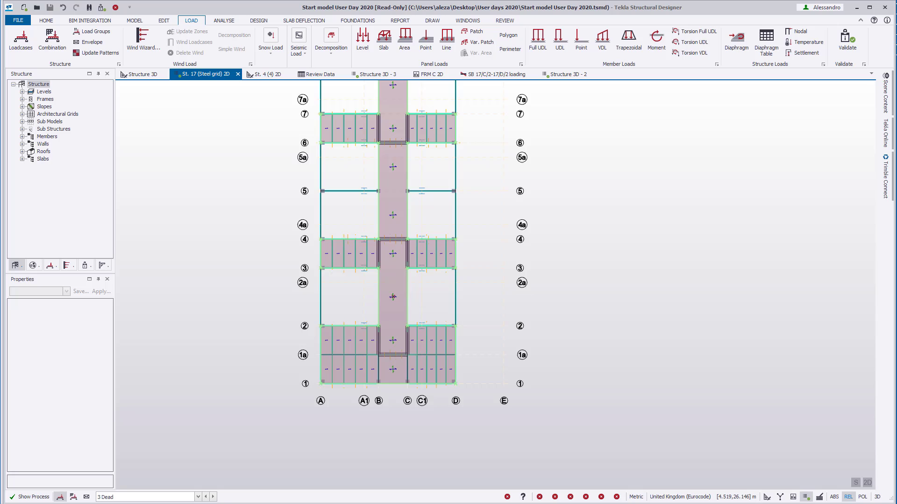
click(20, 41)
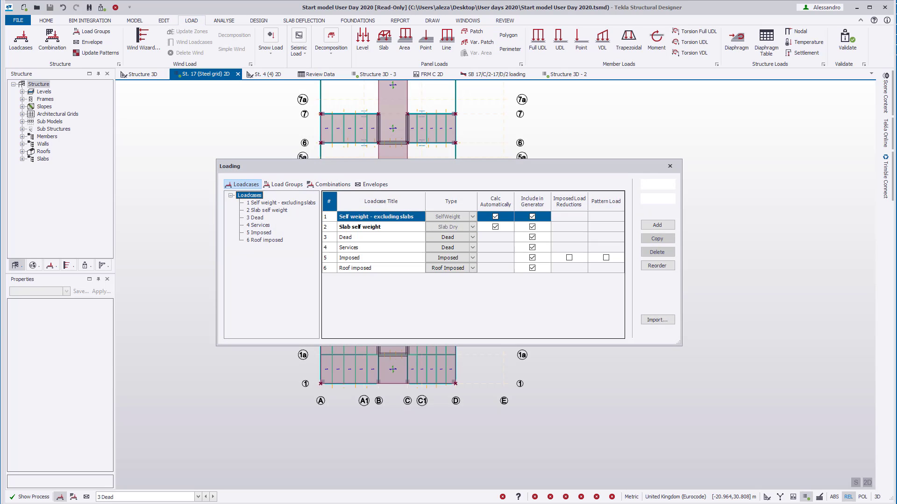
click(657, 225)
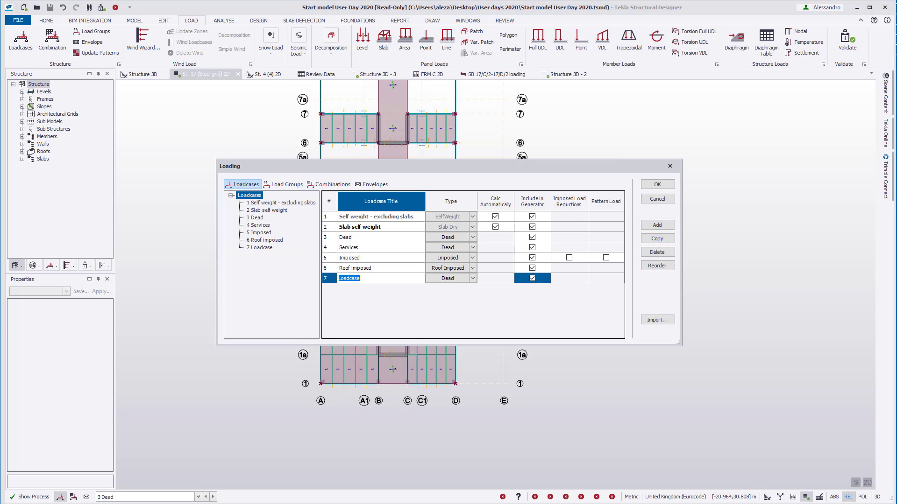
text(Wind tunnel)
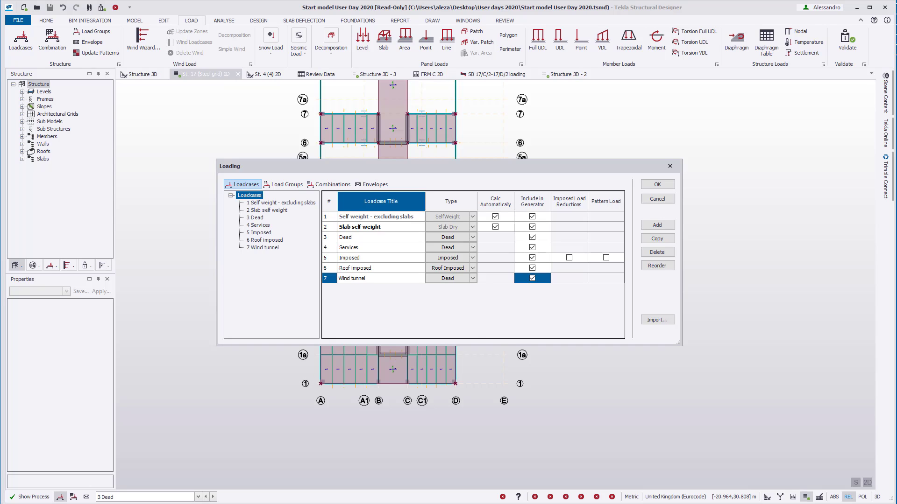
click(471, 278)
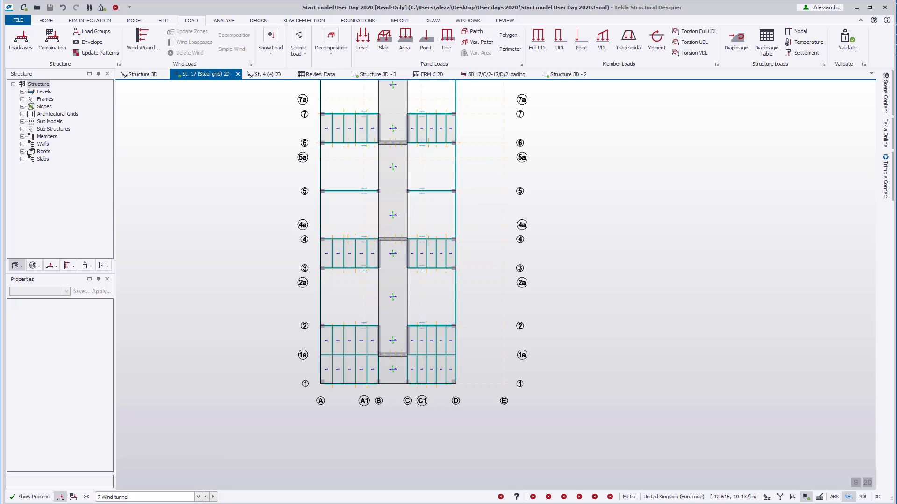
Apply a 400 kN, 100 kNm diaphragm load on storey 17 and bring up the Diaphragm Table
click(736, 36)
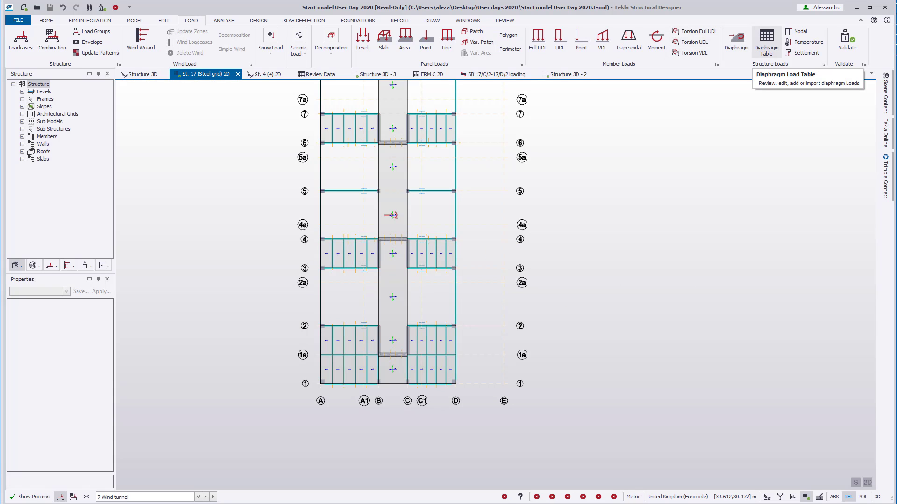
click(766, 42)
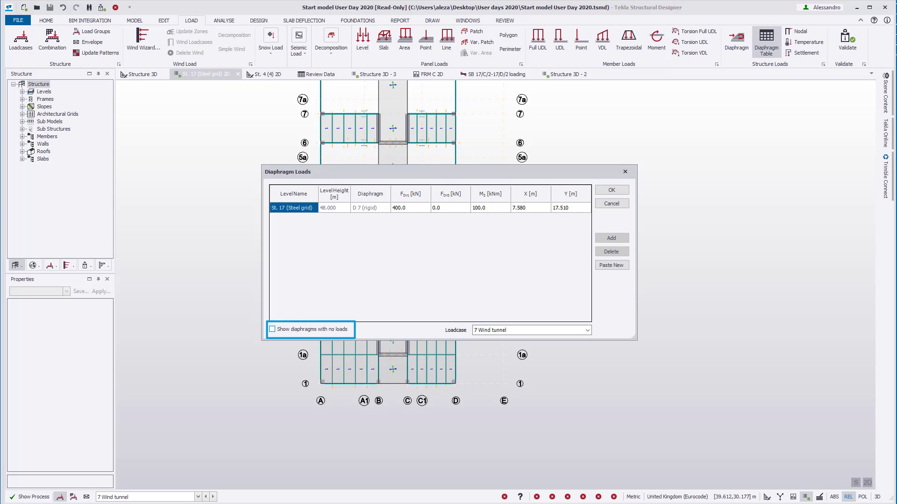
Show unloaded diaphragms, assign a storey 17 row to diaphragm D 8 and enter its loads
click(272, 329)
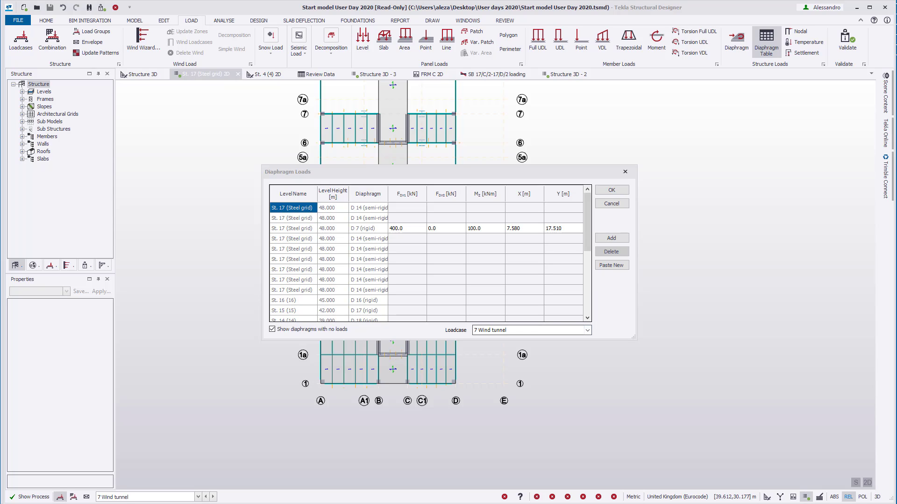
click(529, 329)
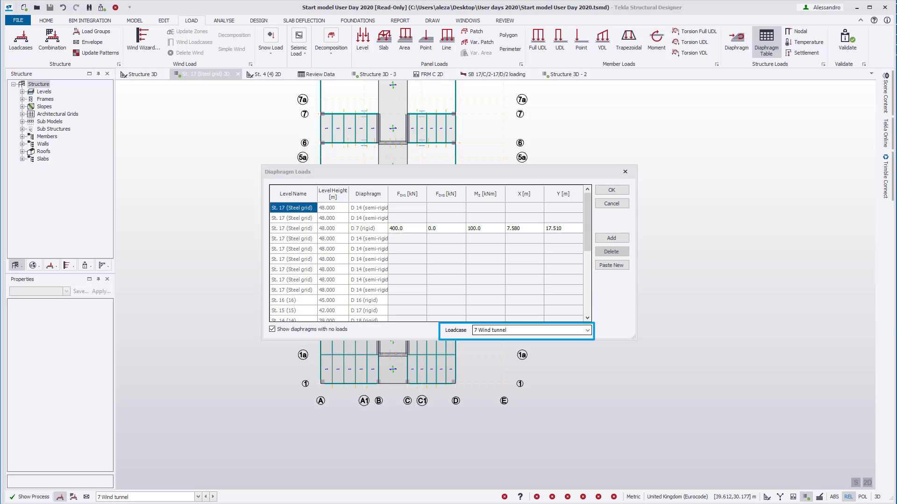
click(292, 238)
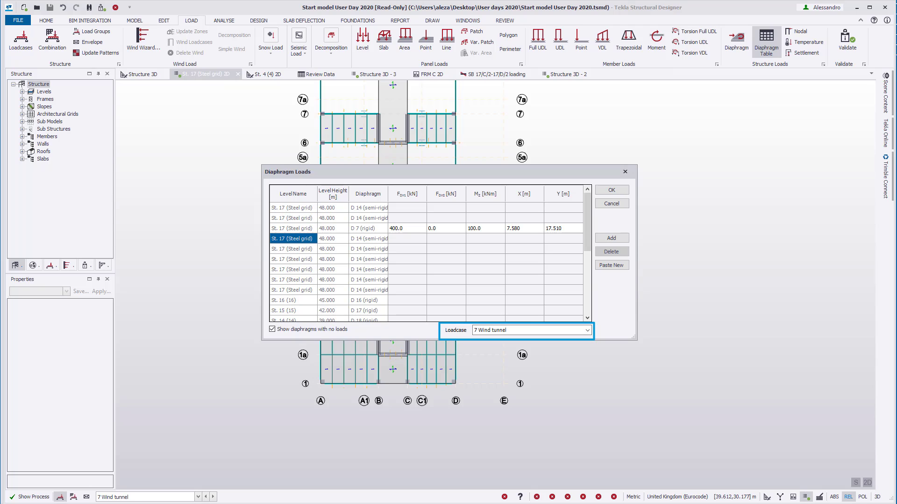
click(611, 238)
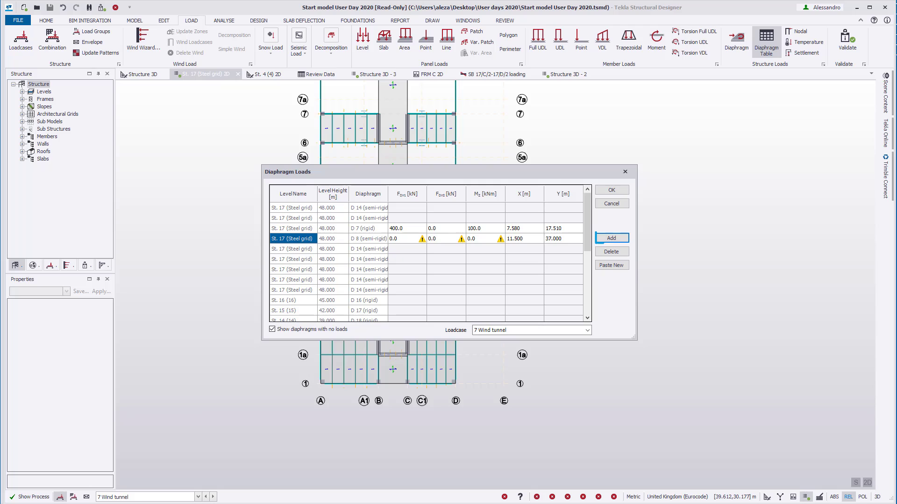
click(395, 239)
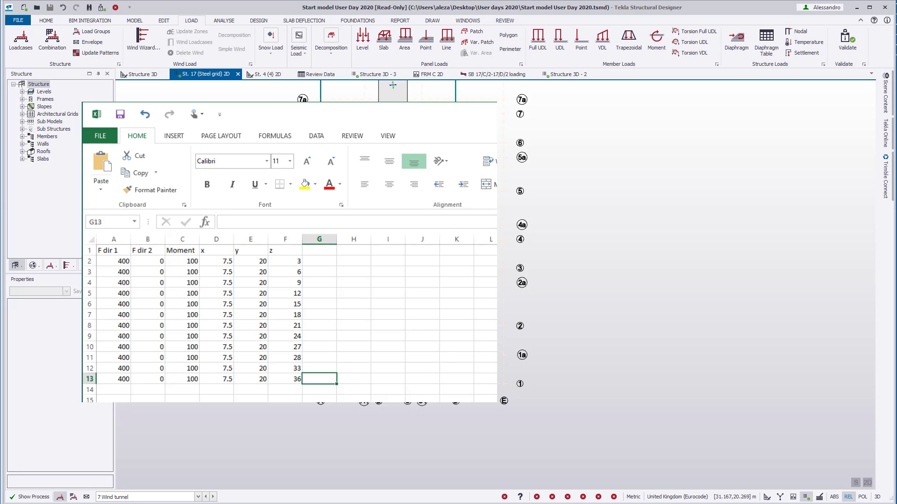
Copy the twelve rows of 400 kN, 100 kNm forces, moments and coordinates from Excel
click(90, 250)
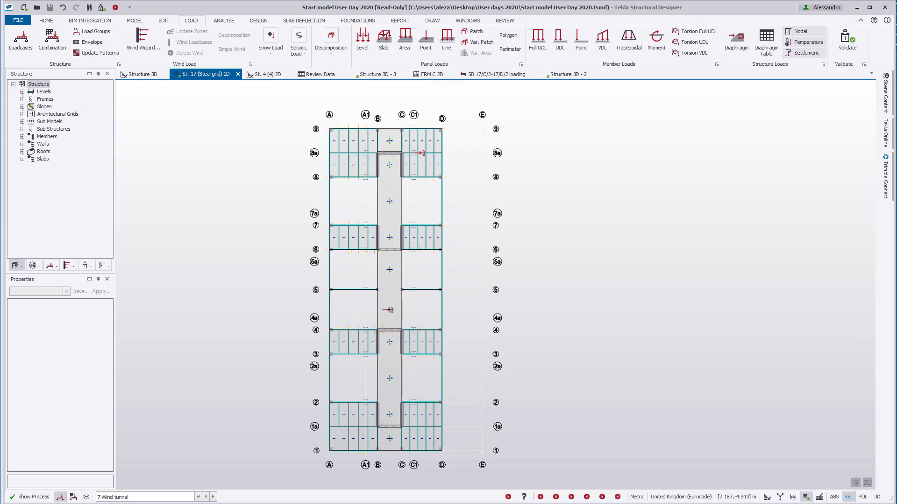
Paste the copied Excel rows as new Wind tunnel diaphragm loads for storeys 3–13 and confirm
click(766, 42)
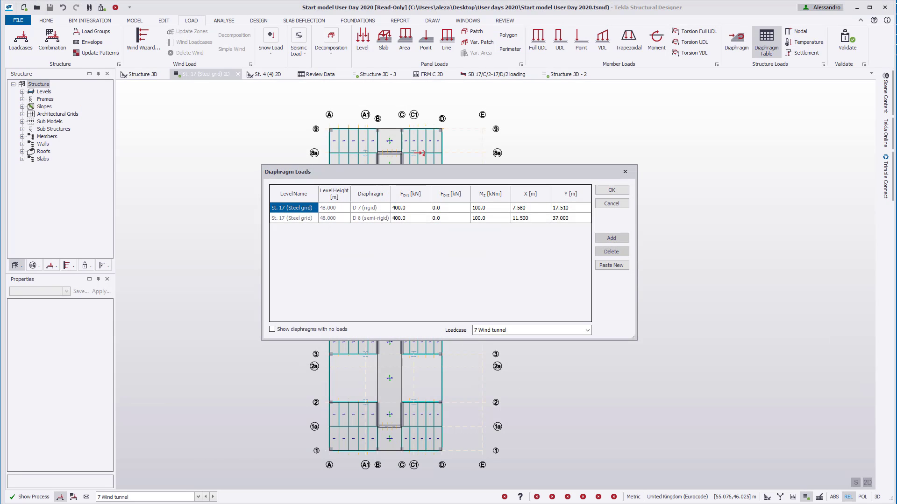
click(611, 264)
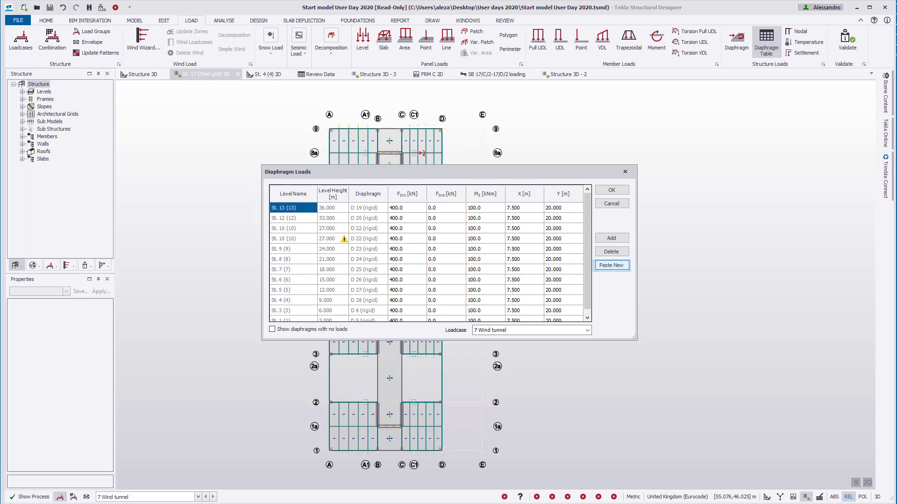
mouse_move(345, 238)
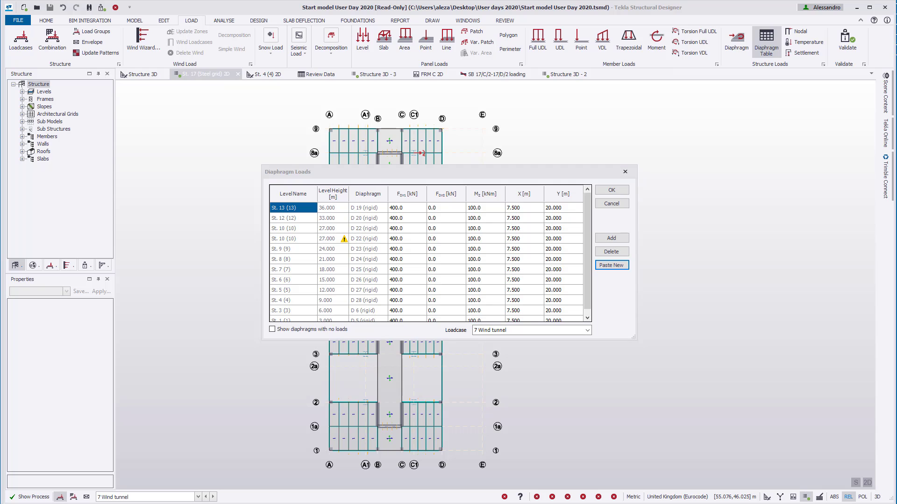
click(611, 190)
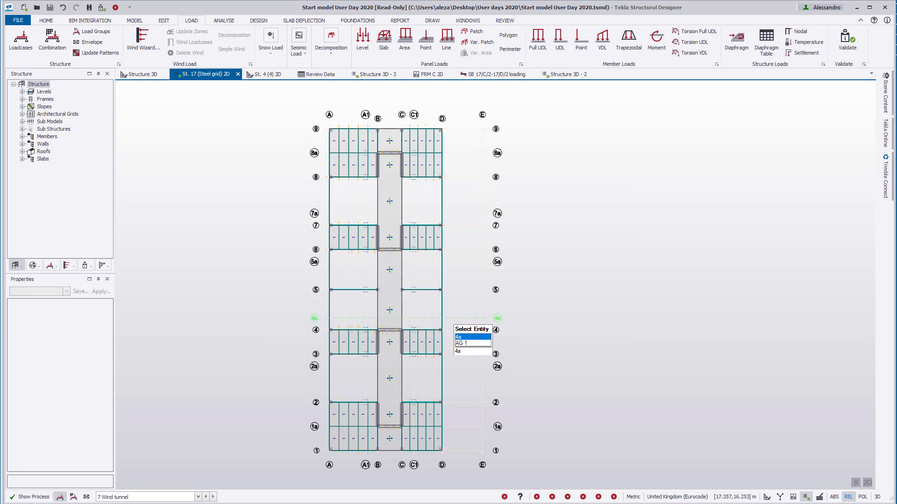
Show the 3D tower view with loadcase '7 Wind tunnel' selected so its diaphragm loads display
click(142, 74)
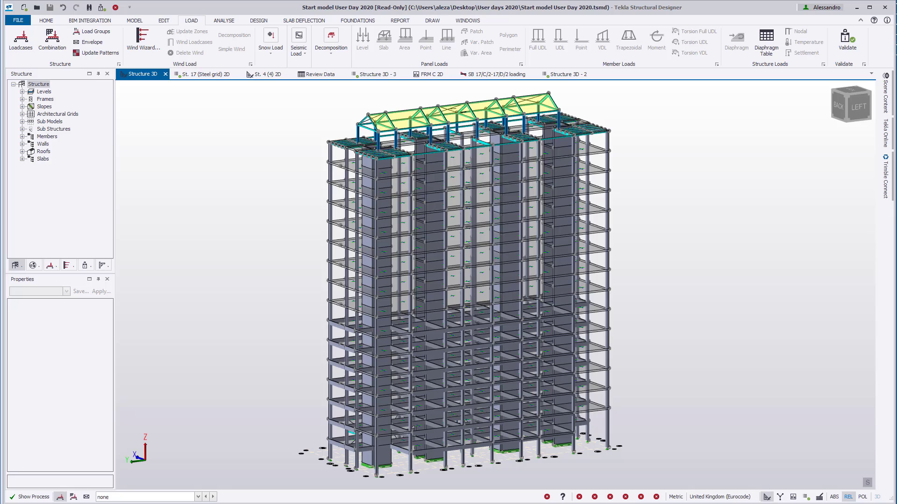
click(198, 496)
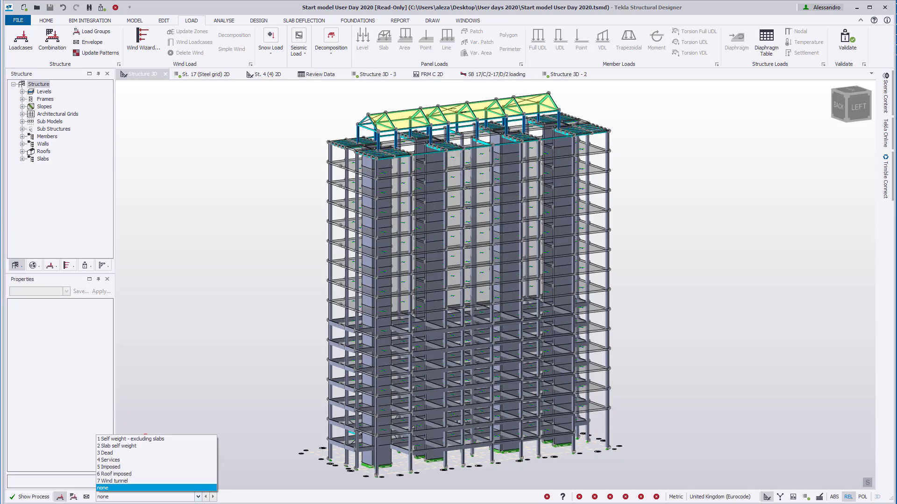
click(113, 480)
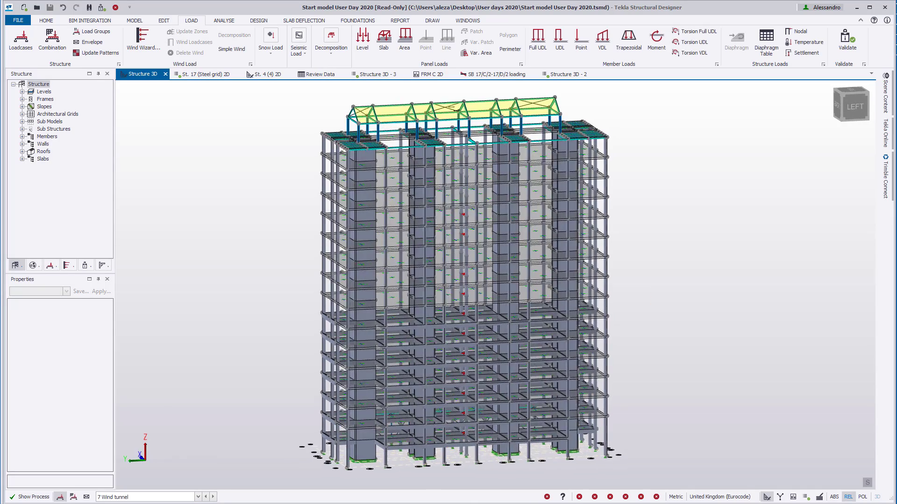